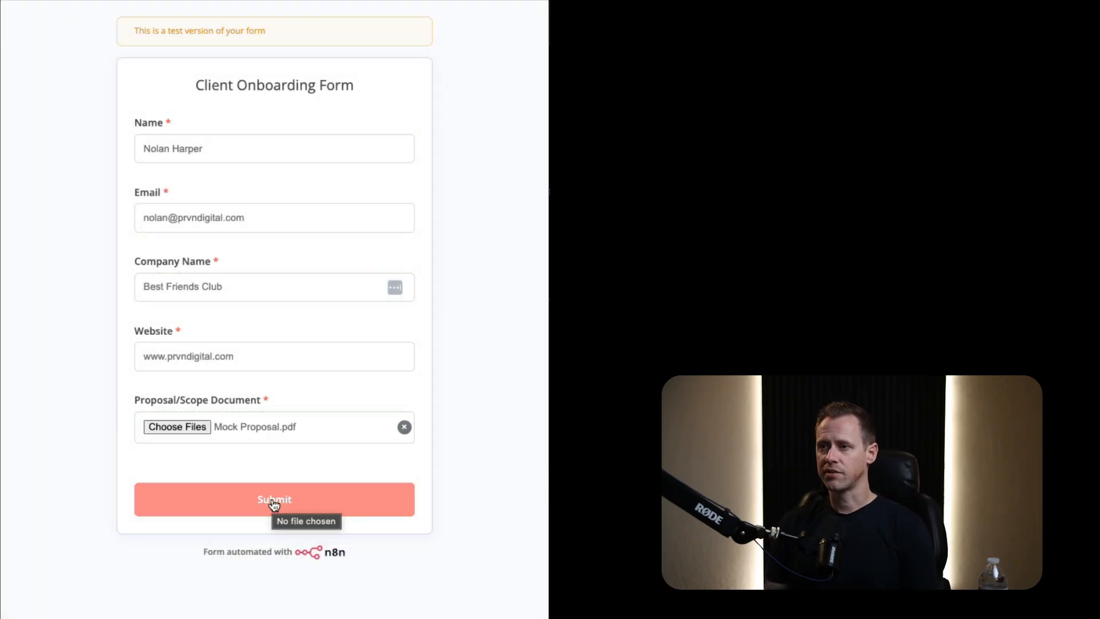
# Submit the filled test onboarding form and check the new Best Friends Club Drive folder
pyautogui.click(274, 499)
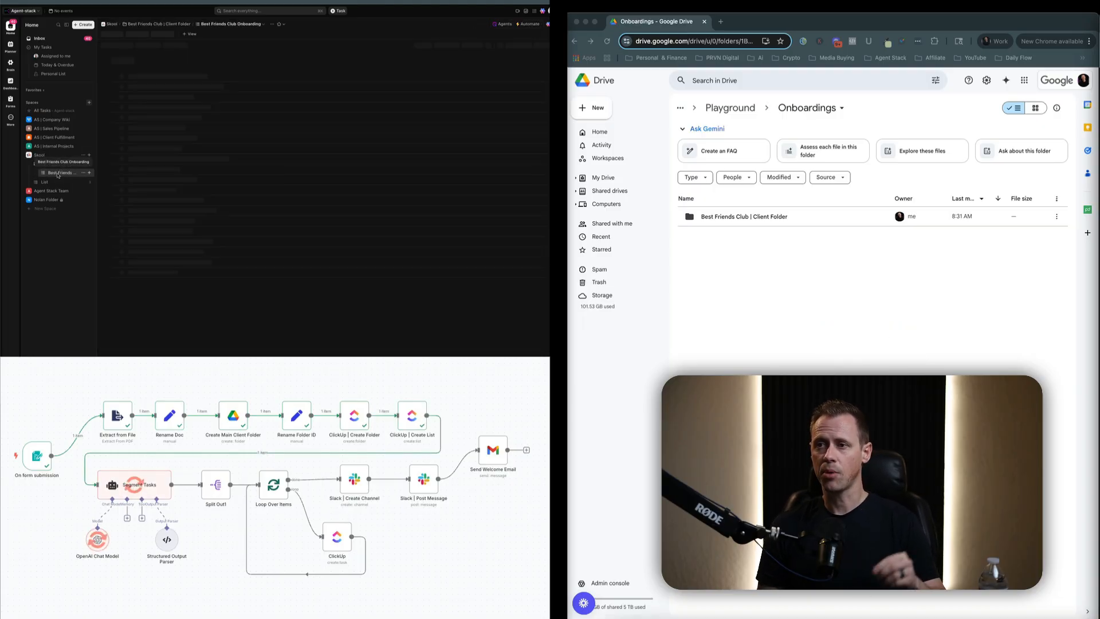
pyautogui.click(69, 172)
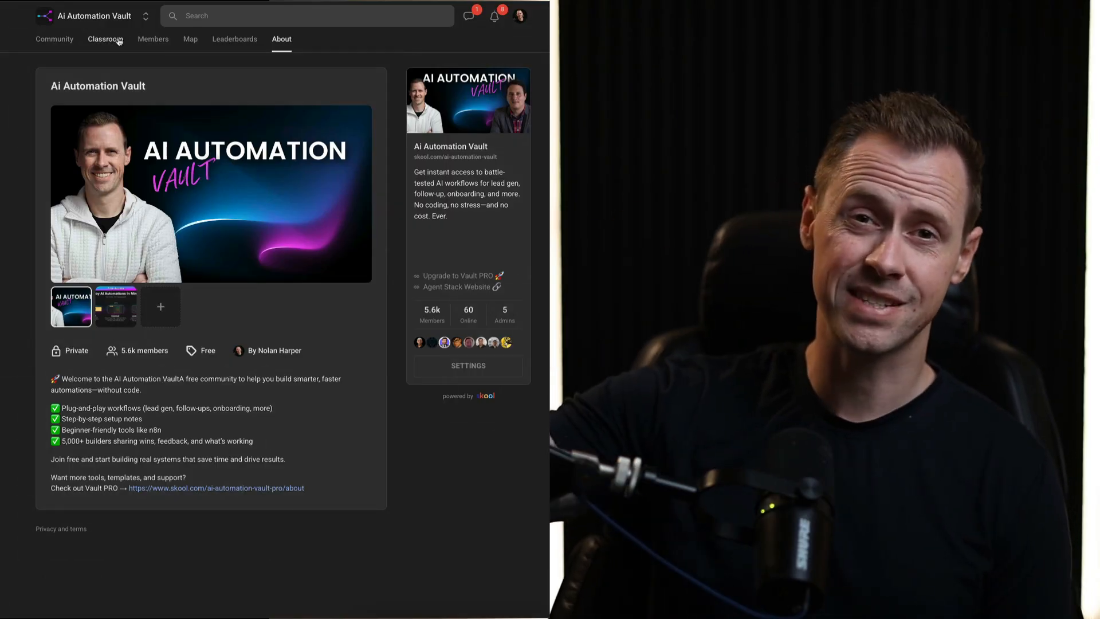
# Go to the classroom, enter the n8n Builds course, and browse its template lessons
pyautogui.click(106, 38)
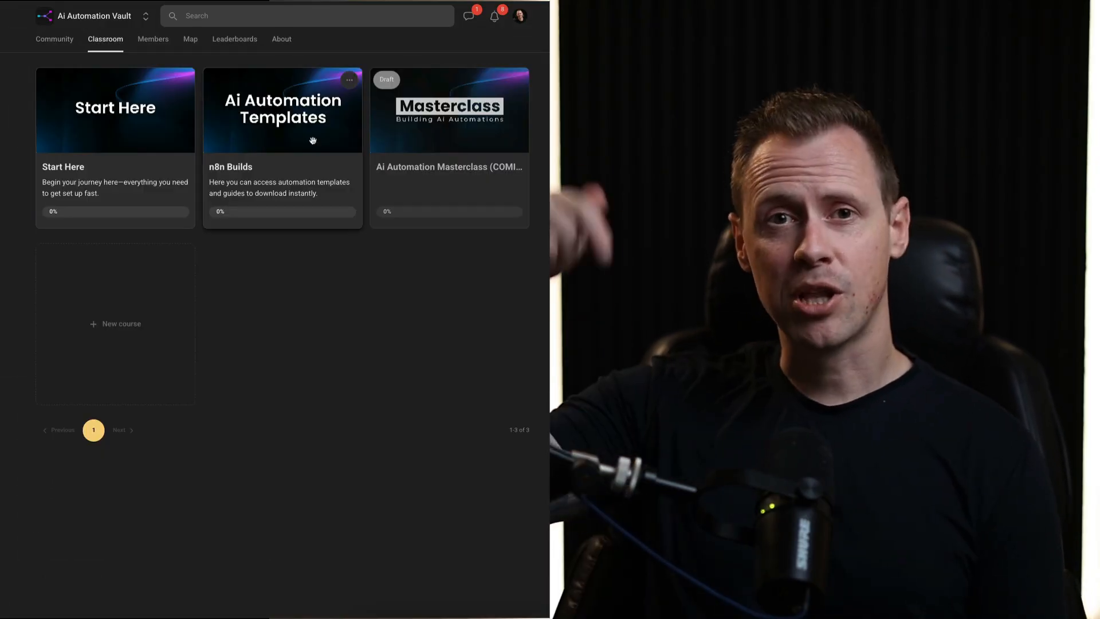
pyautogui.click(282, 110)
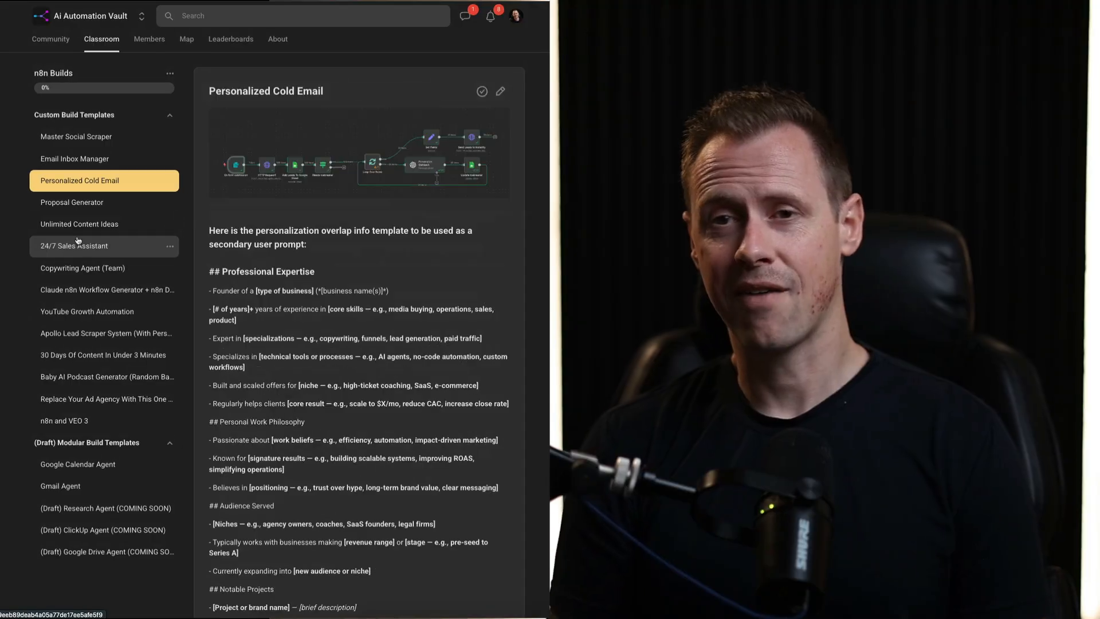
pyautogui.click(107, 399)
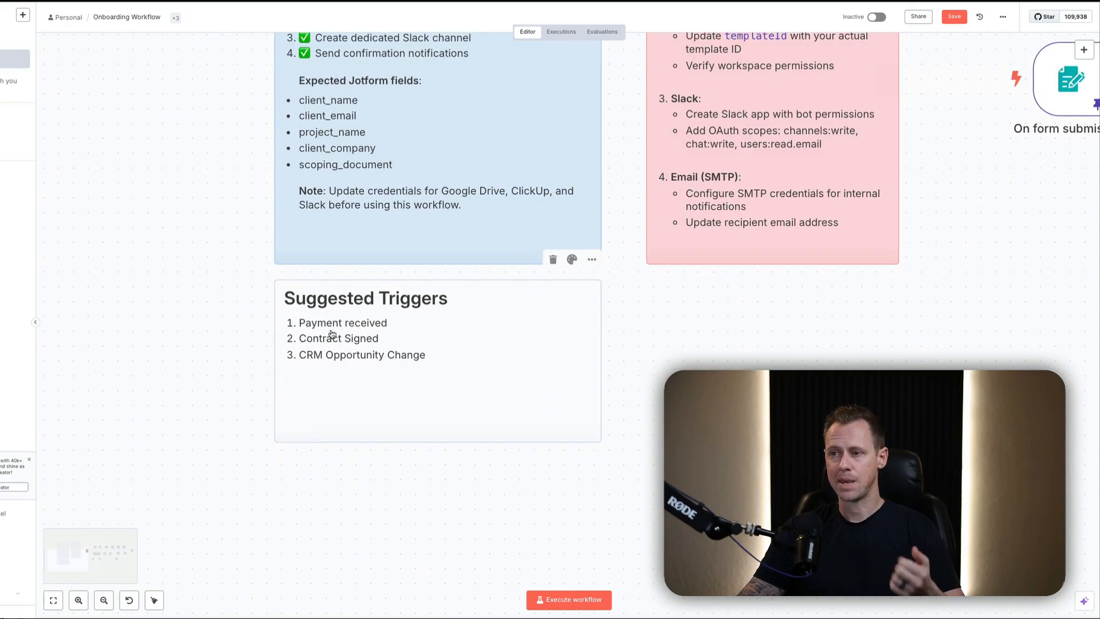
pyautogui.moveTo(354, 369)
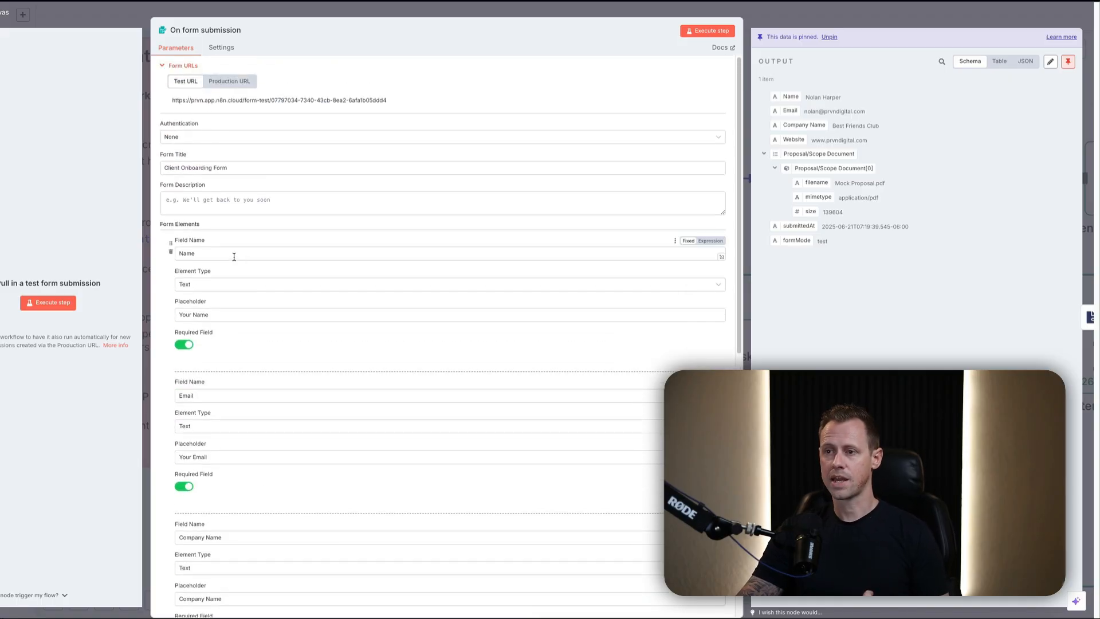
# Scroll through the On form submission fields and the mock proposal document
pyautogui.scroll(-3)
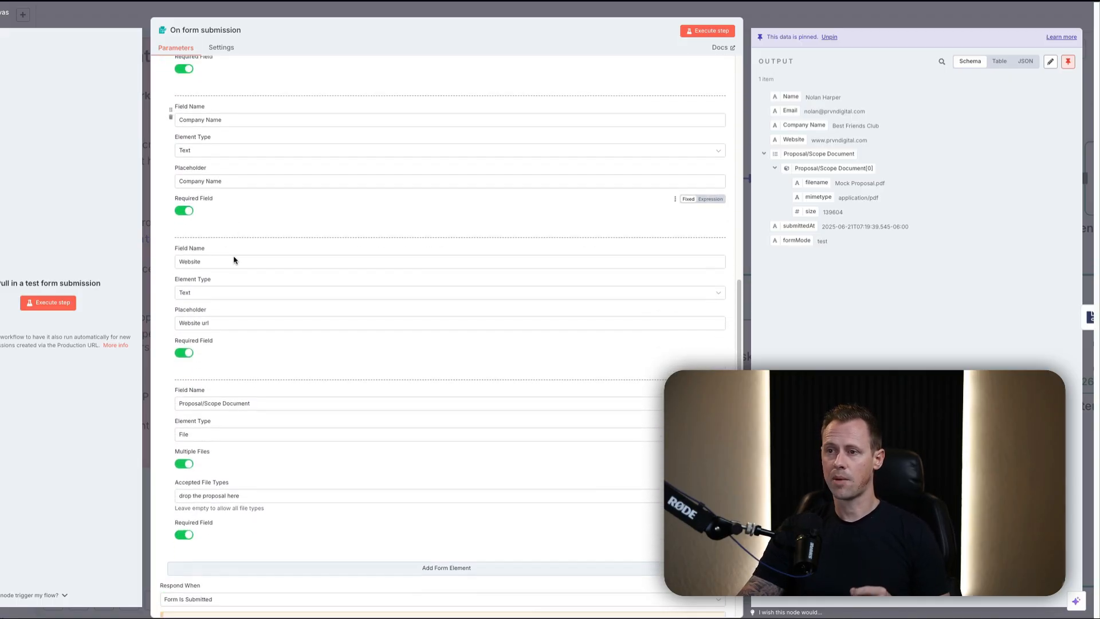
pyautogui.scroll(-3)
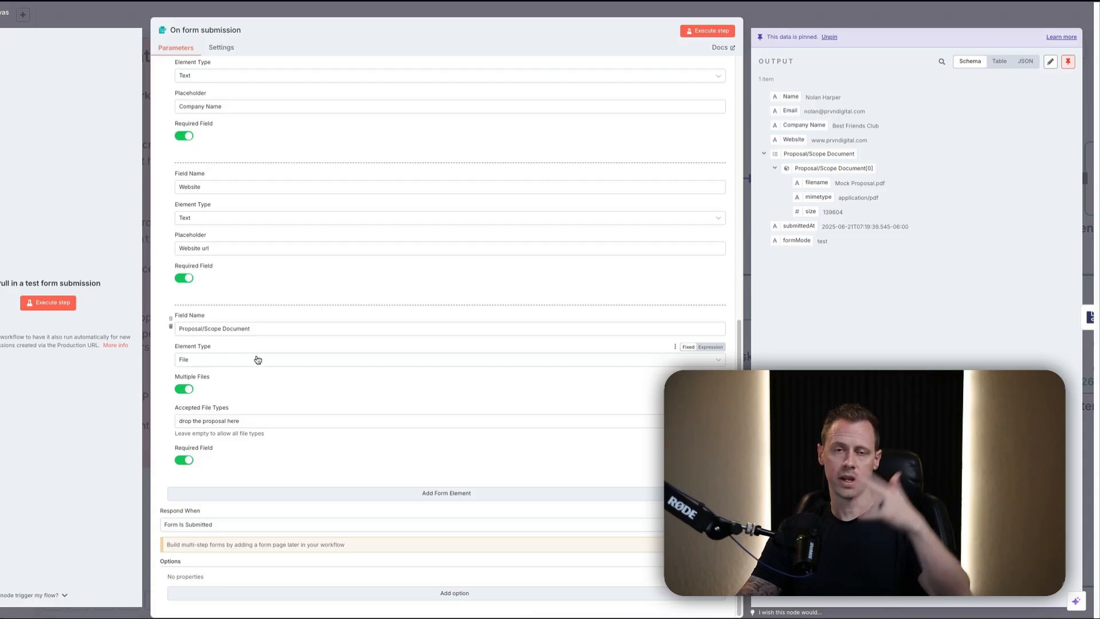
pyautogui.moveTo(777, 15)
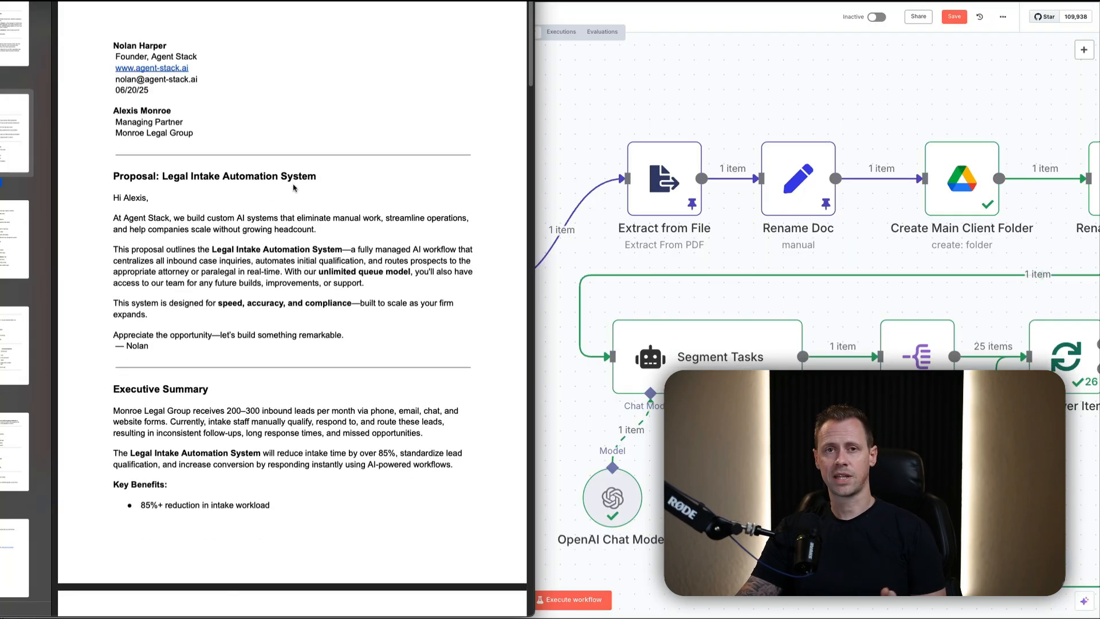
pyautogui.scroll(-3)
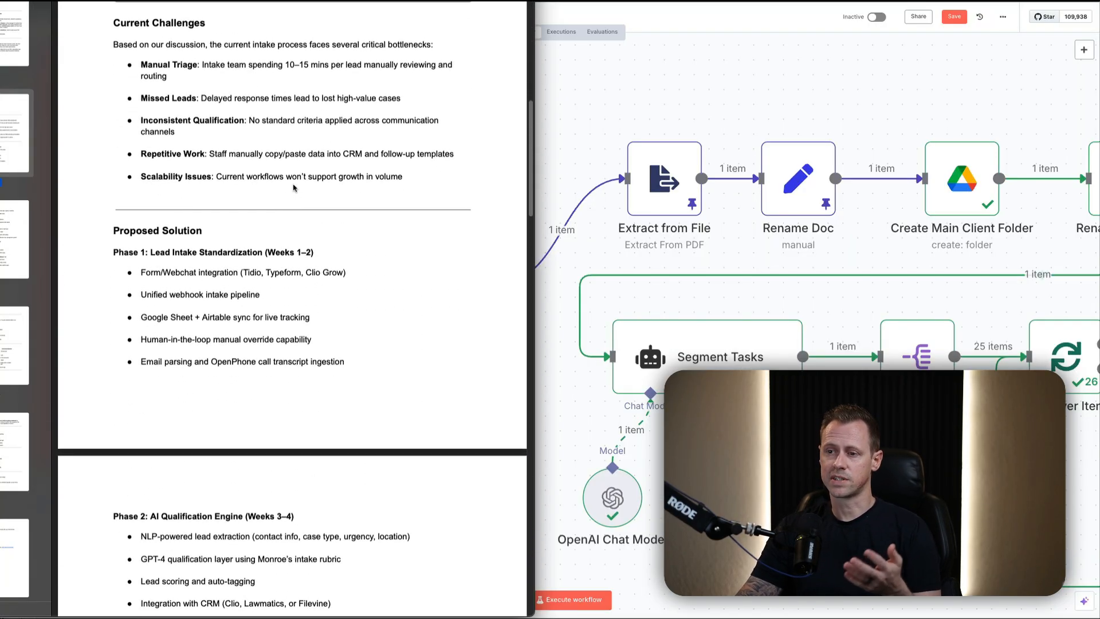
pyautogui.scroll(-3)
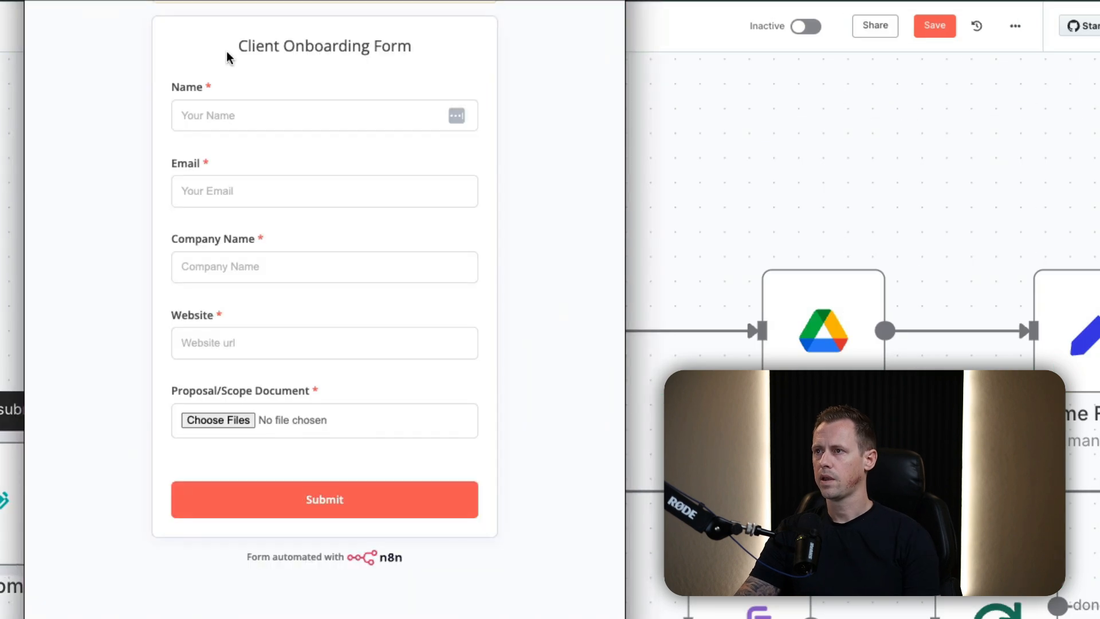
pyautogui.write('nolan')
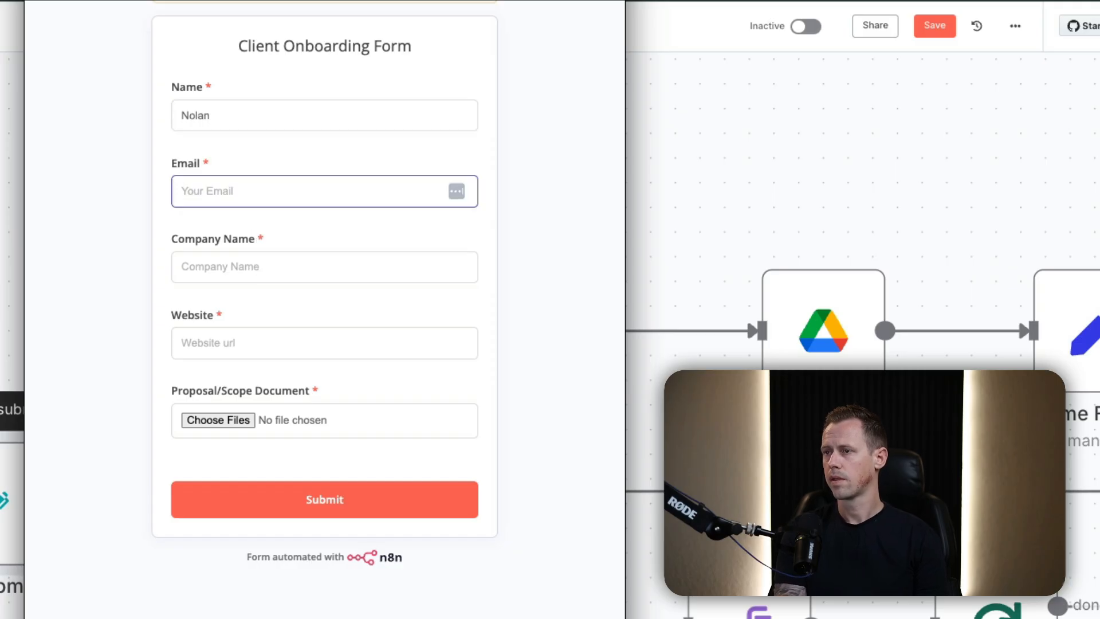
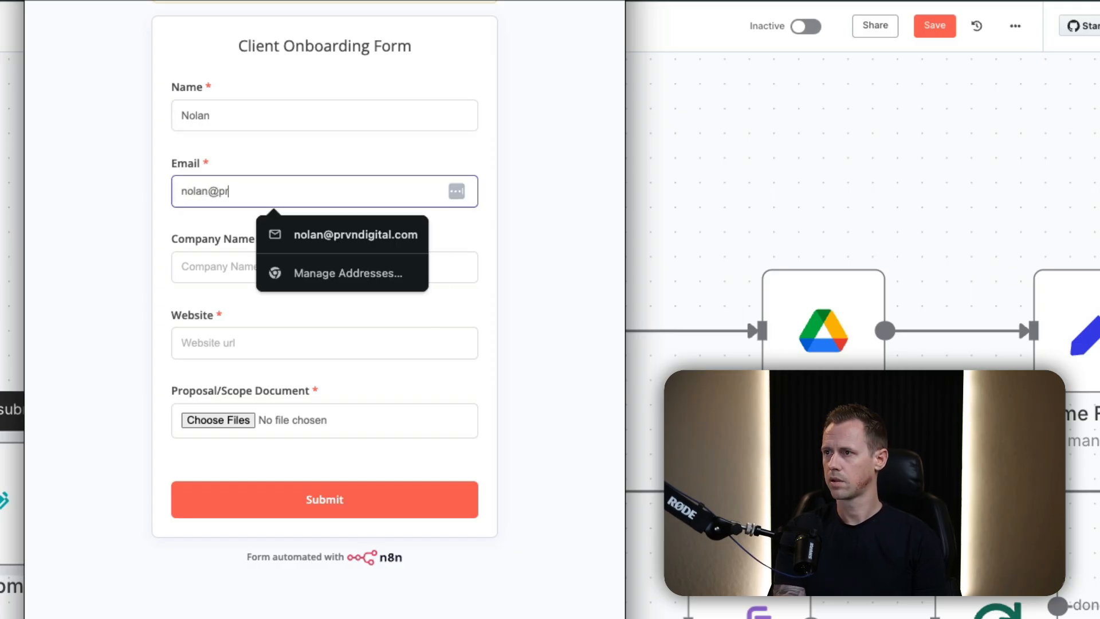
pyautogui.click(355, 235)
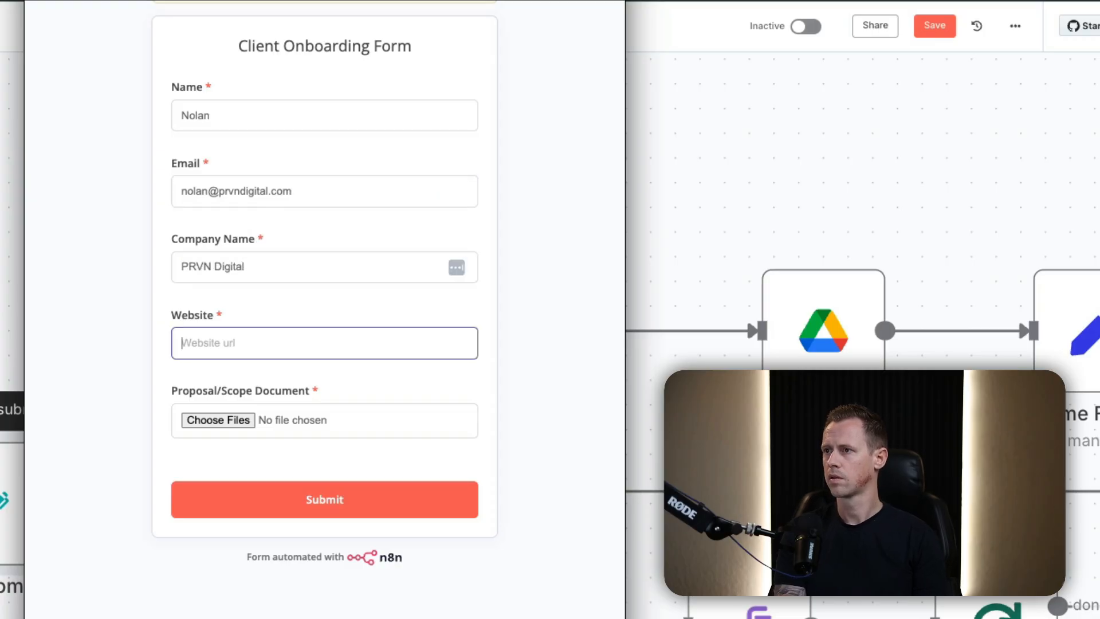
pyautogui.write('www.t')
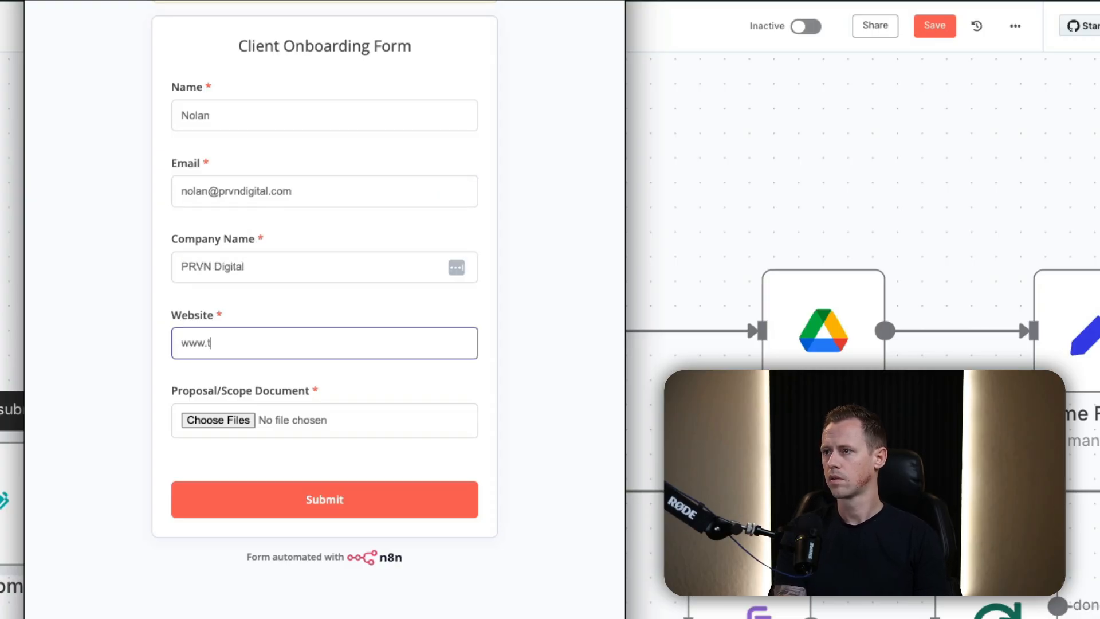
pyautogui.write('prvndigital.com')
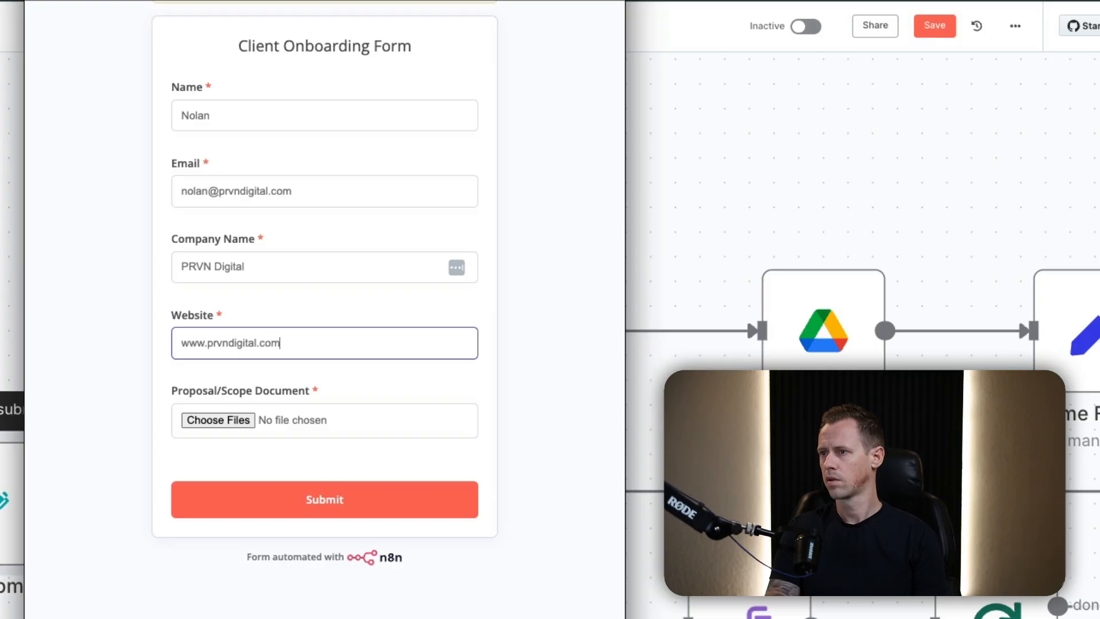
# Attach Mock Proposal.pdf and submit the onboarding form
pyautogui.click(218, 420)
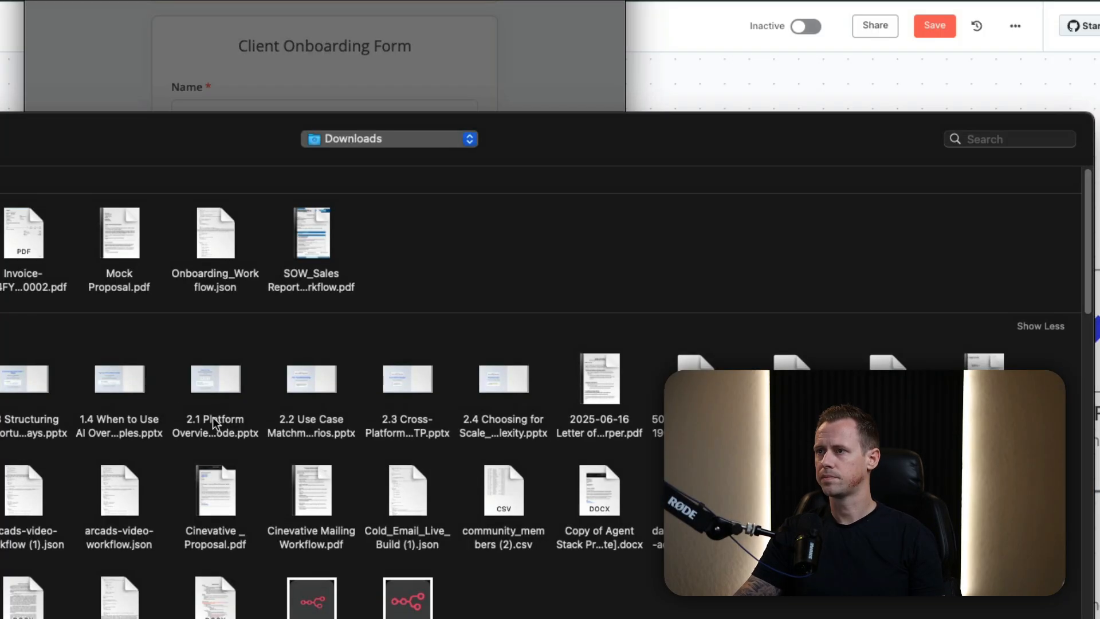
pyautogui.click(118, 234)
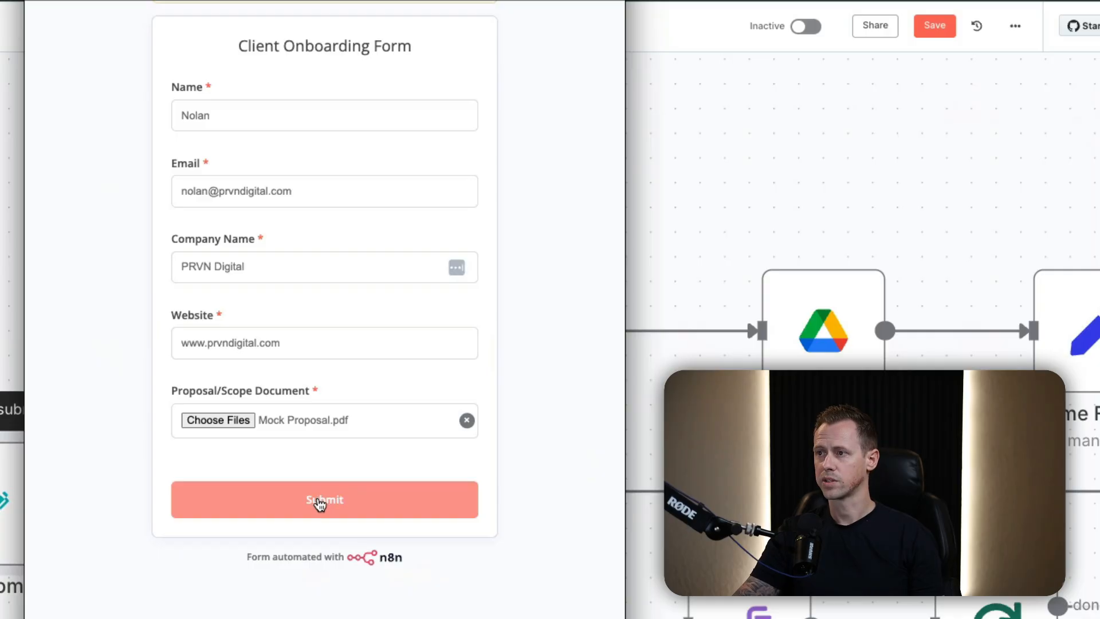
pyautogui.click(324, 500)
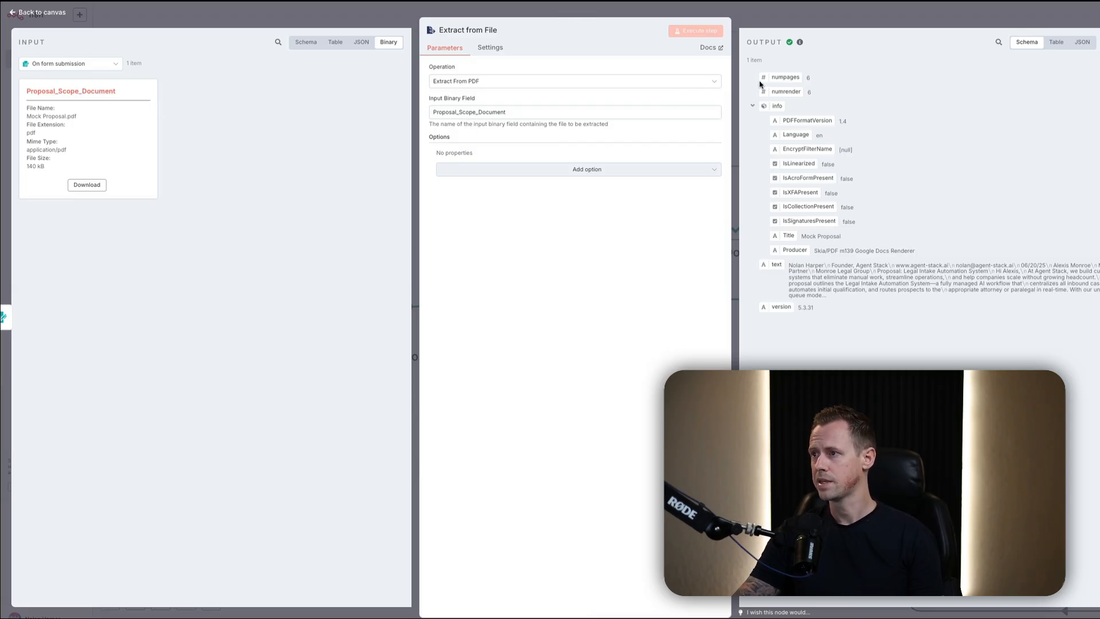
pyautogui.moveTo(788, 16)
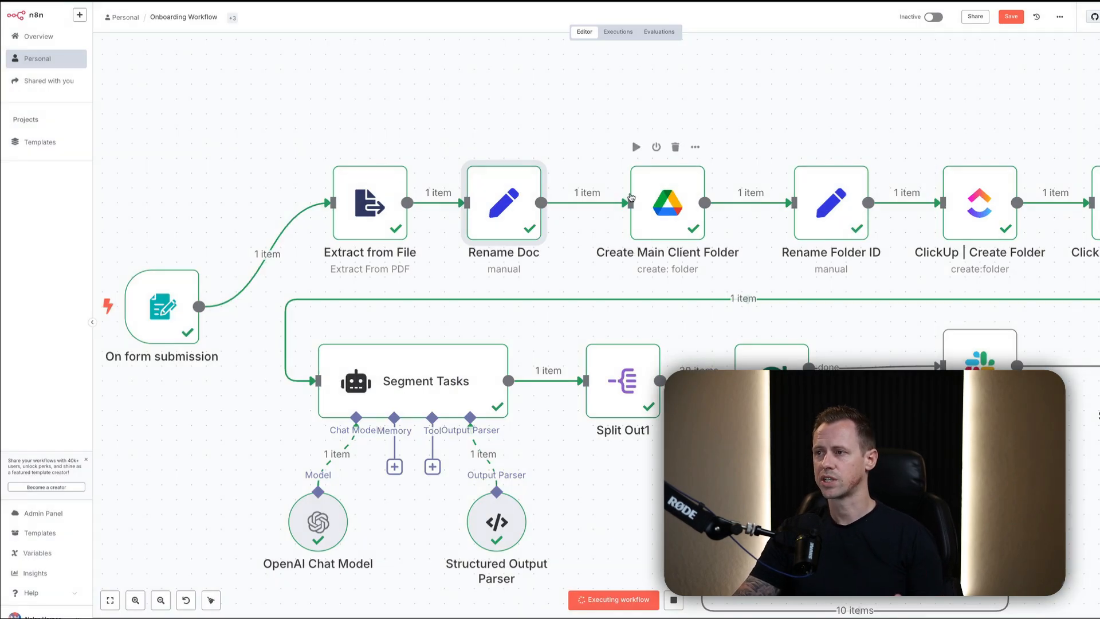
# Review Create Main Client Folder's name expression, then view the Rename Folder ID node
pyautogui.doubleClick(666, 203)
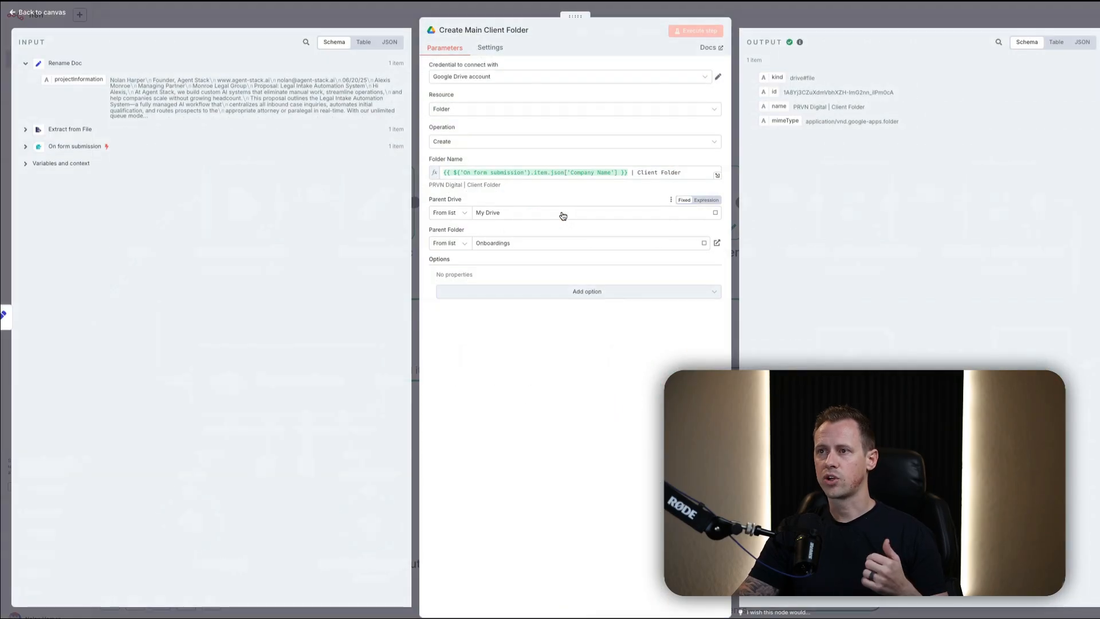
pyautogui.moveTo(599, 169)
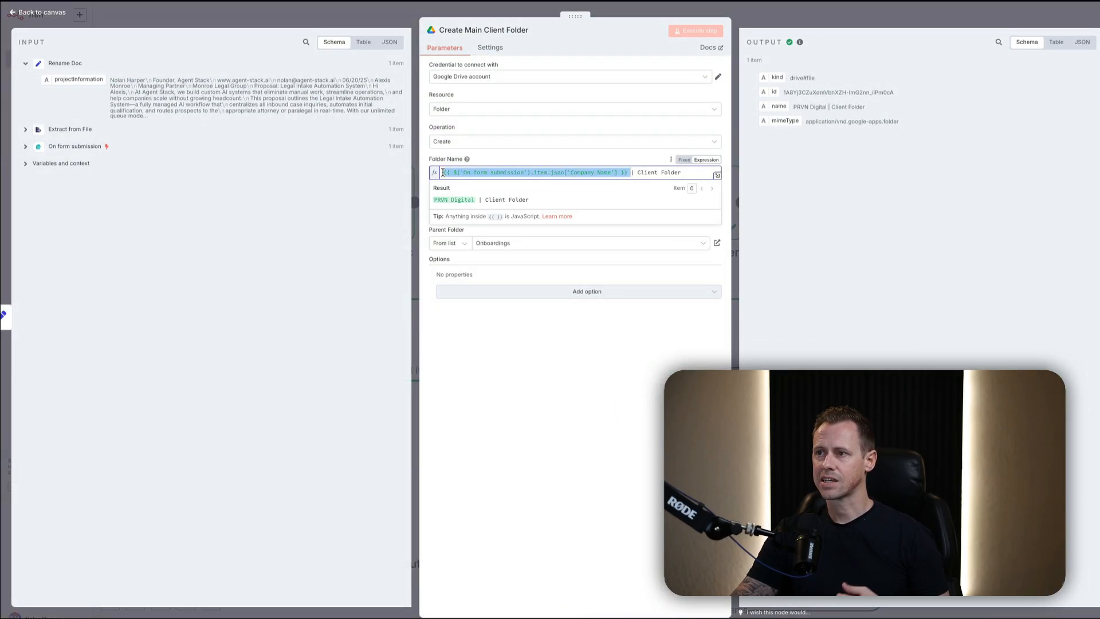
pyautogui.click(25, 146)
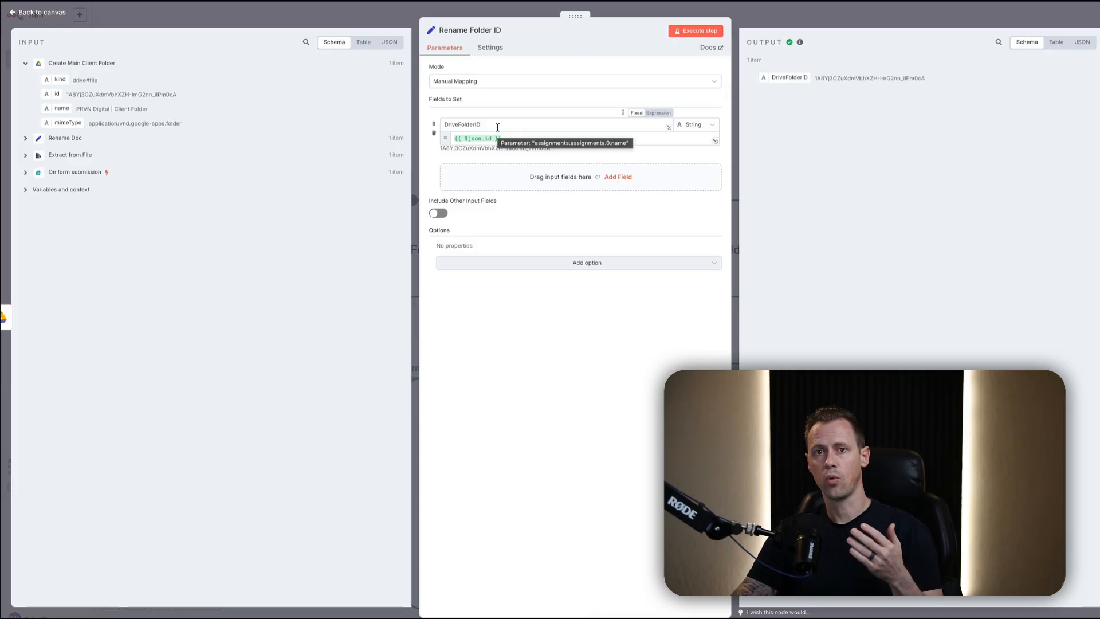
pyautogui.moveTo(491, 125)
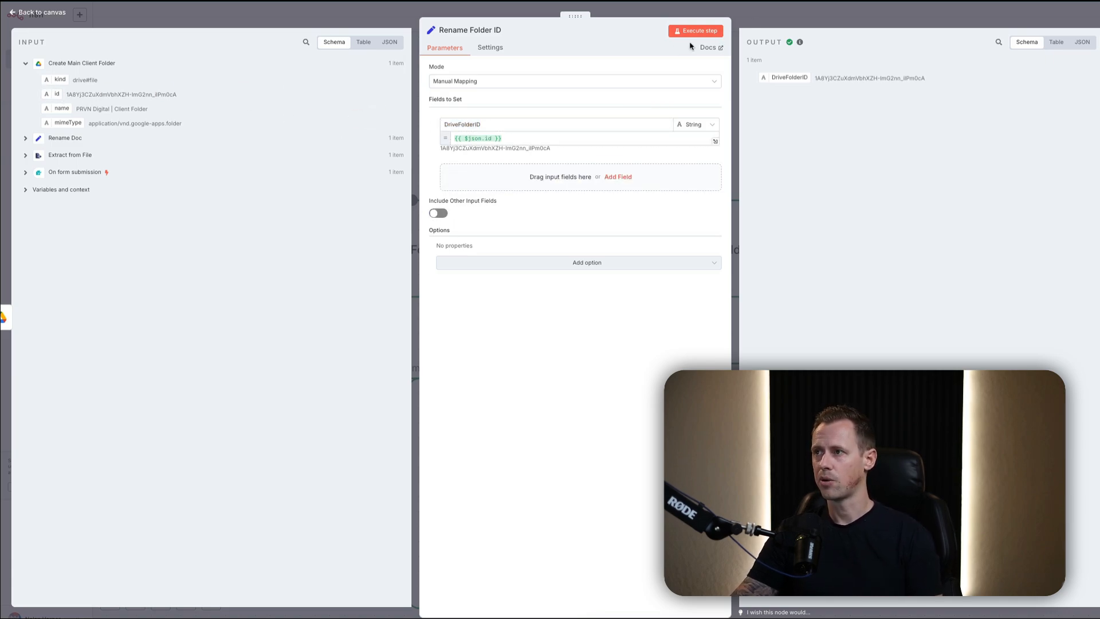
# Check the ClickUp Create Folder and Create List name expressions and their PRVN Digital results
pyautogui.click(40, 12)
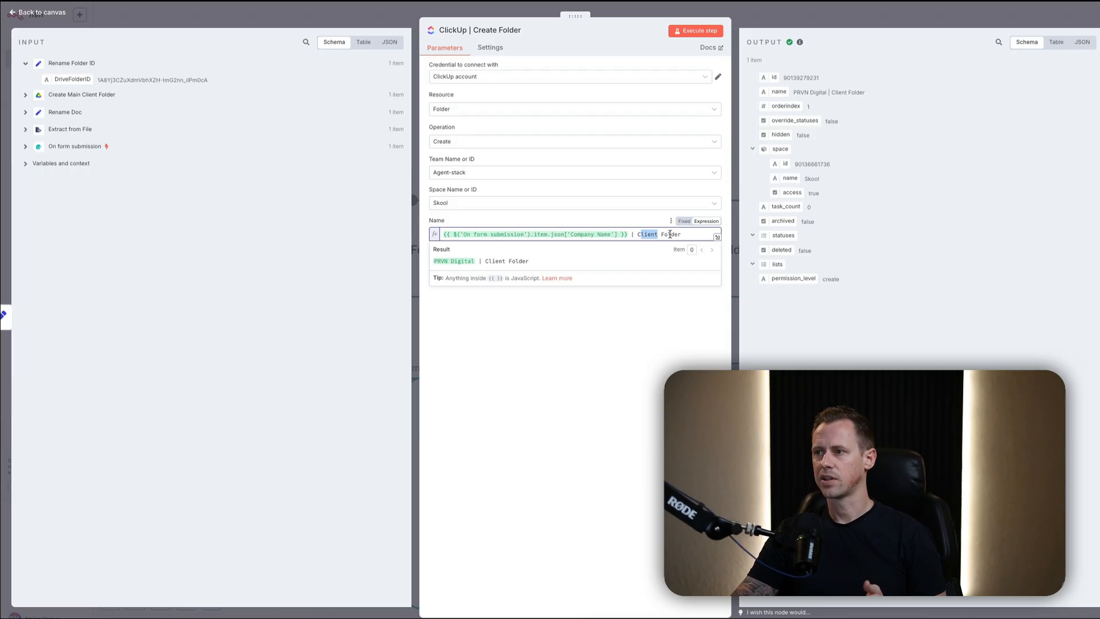
pyautogui.click(26, 146)
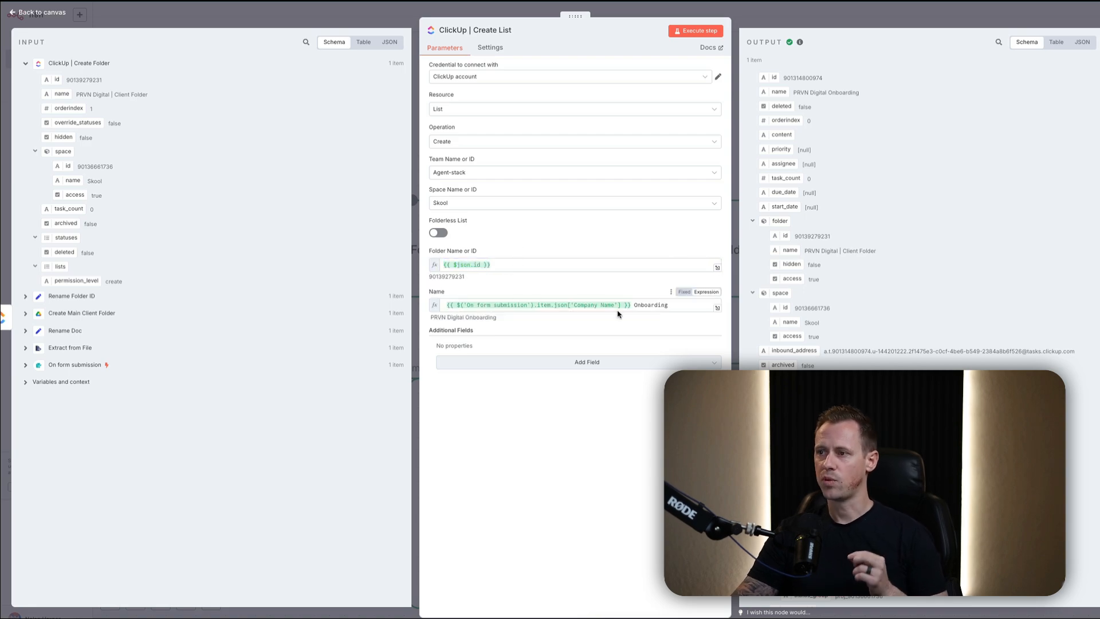
pyautogui.click(547, 304)
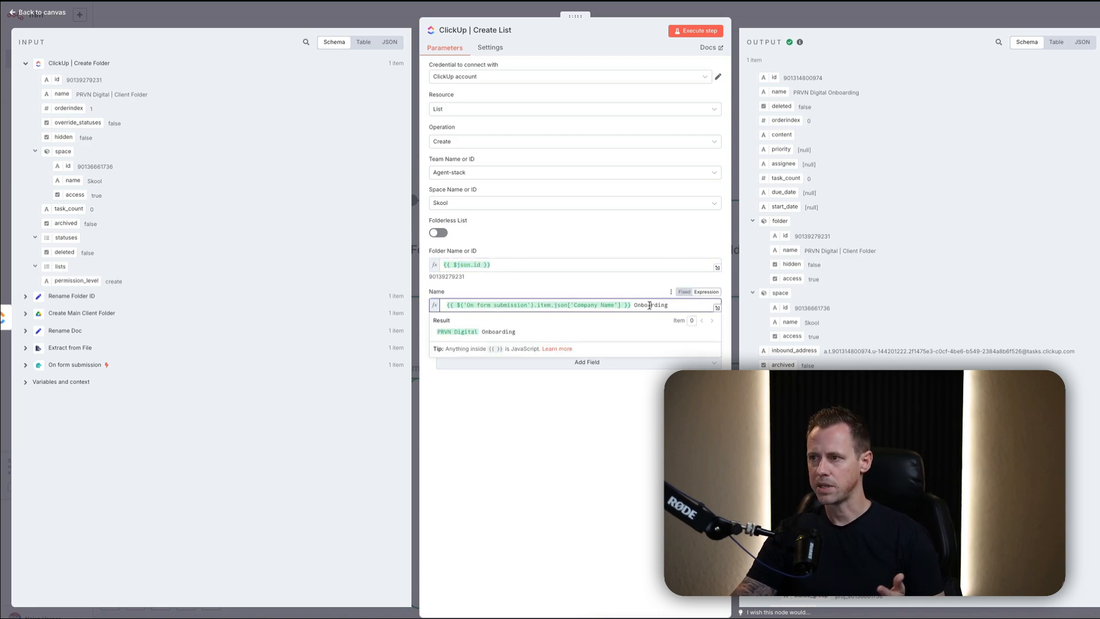
pyautogui.doubleClick(650, 305)
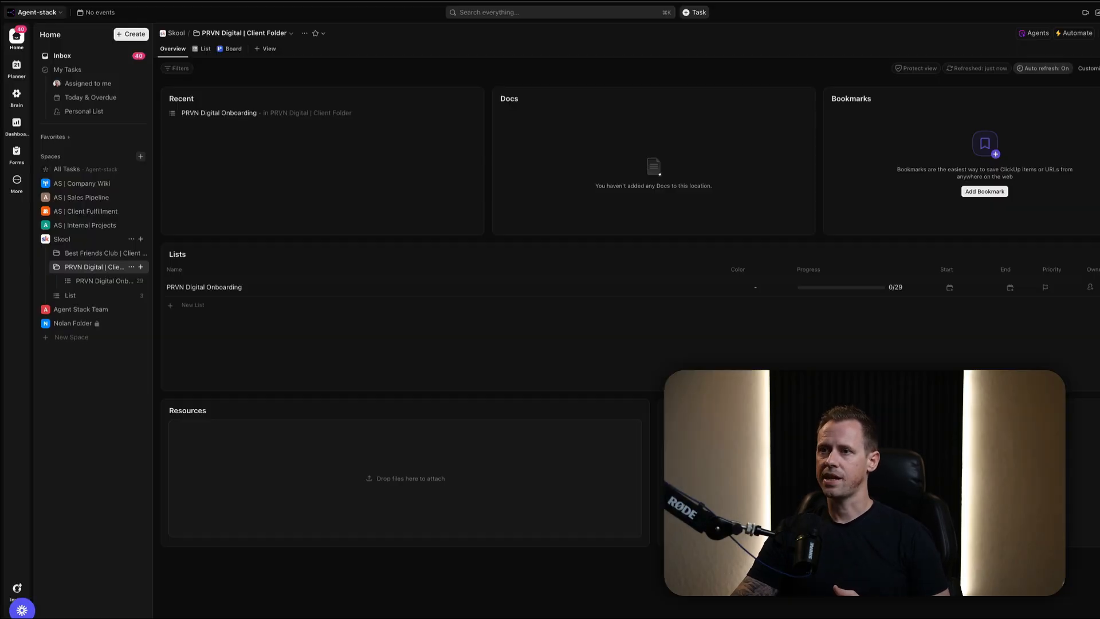
pyautogui.click(103, 280)
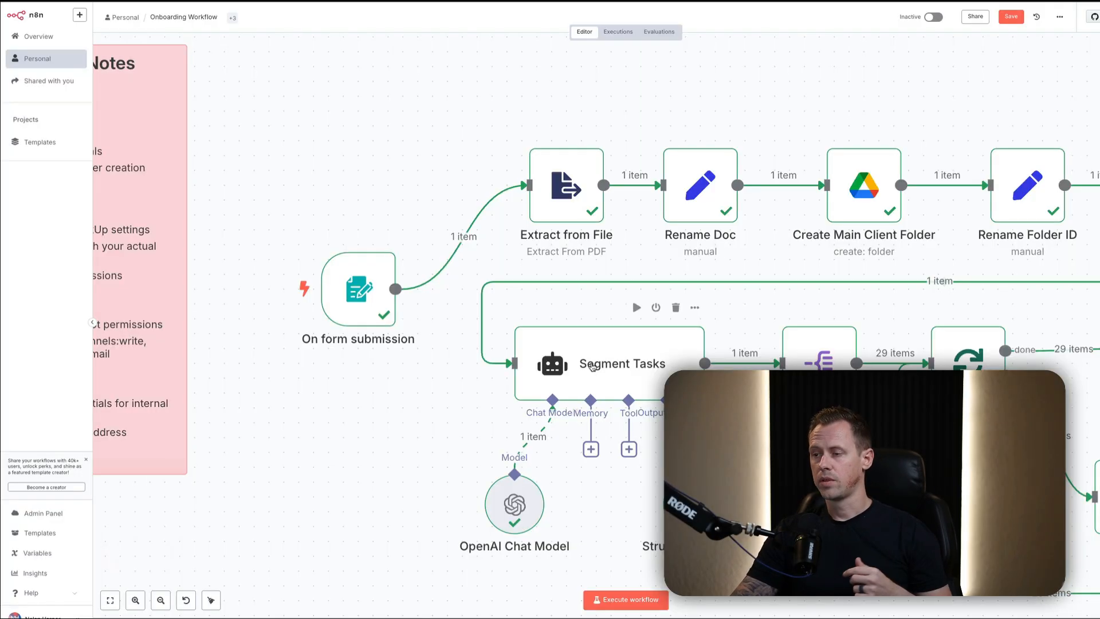
pyautogui.moveTo(594, 368)
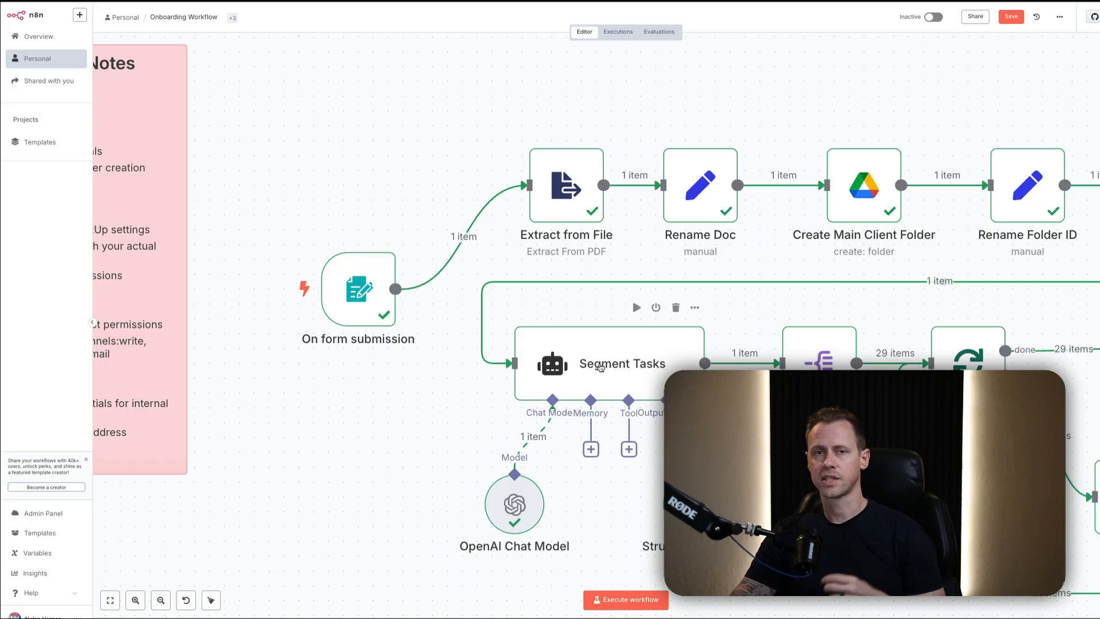
# Bring up the Segment Tasks AI Agent node's parameters panel from the canvas
pyautogui.doubleClick(621, 363)
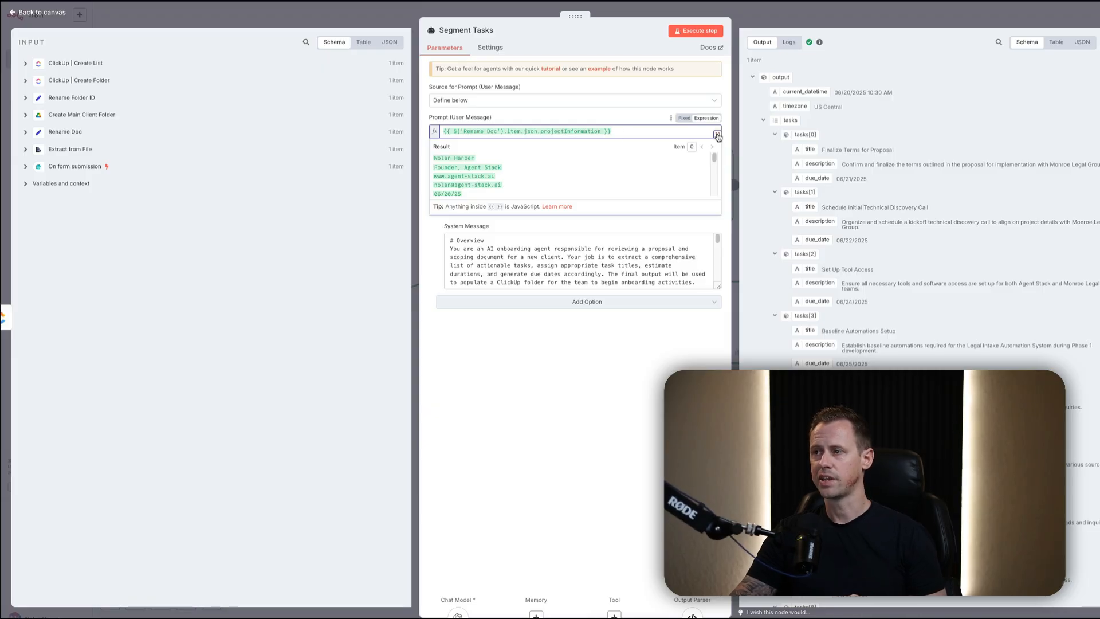
# Expand the Prompt (User Message) expression and scroll through its resolved proposal text
pyautogui.click(717, 135)
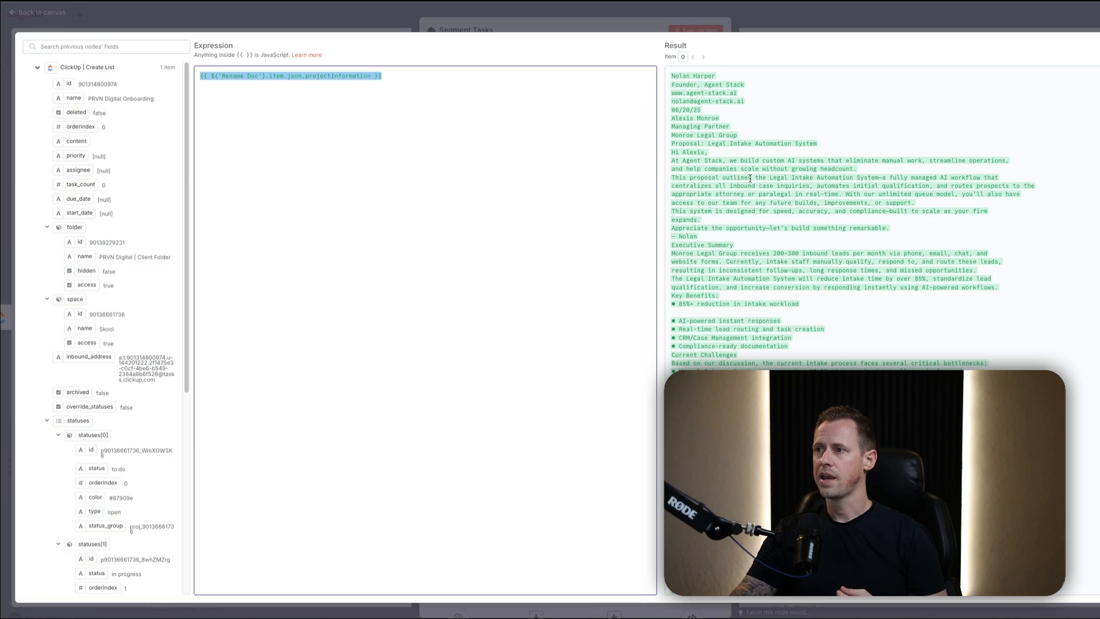
pyautogui.scroll(-3)
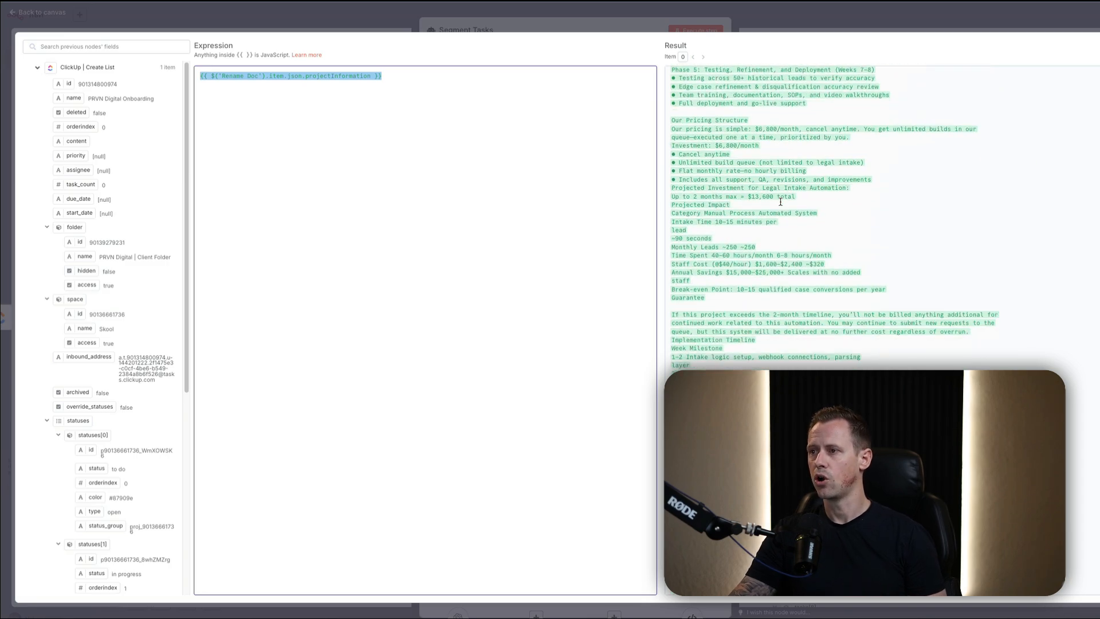
pyautogui.scroll(3)
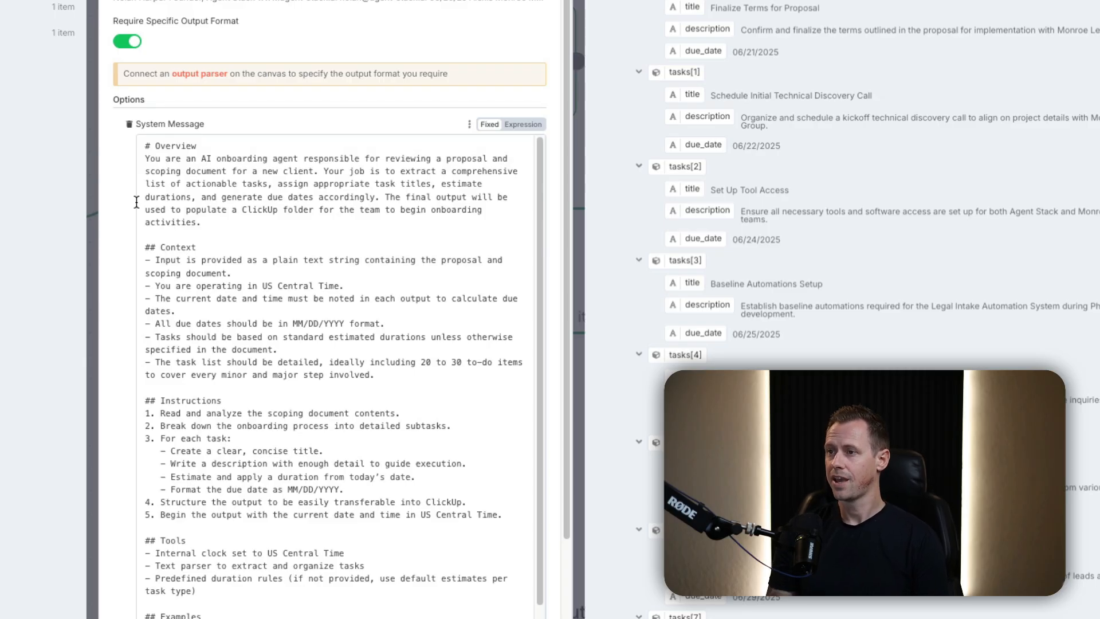
pyautogui.moveTo(262, 233)
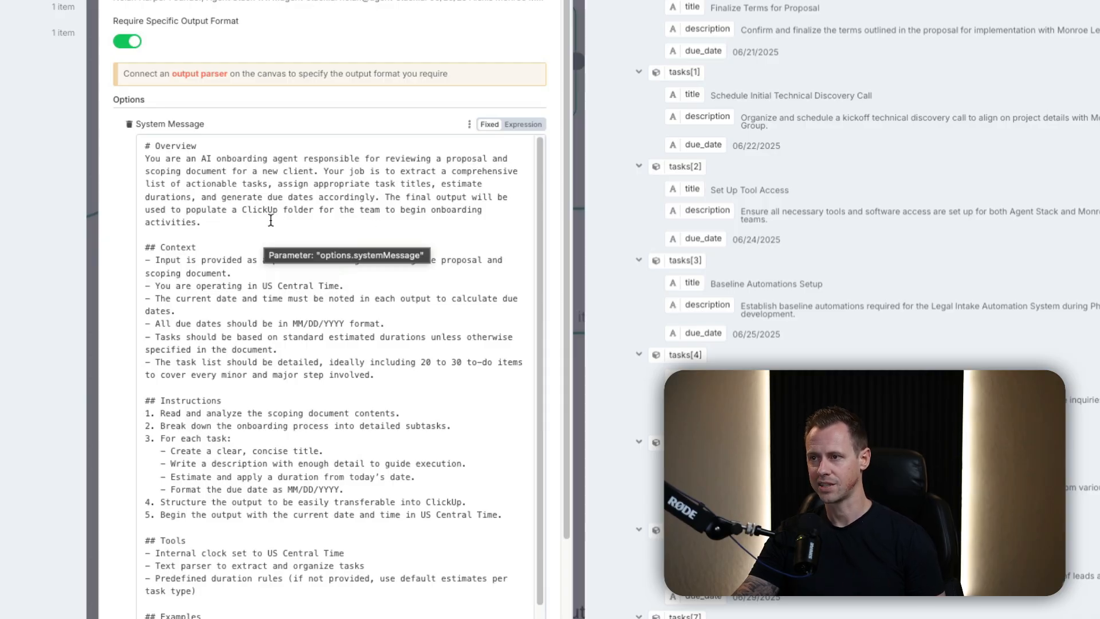
pyautogui.scroll(-3)
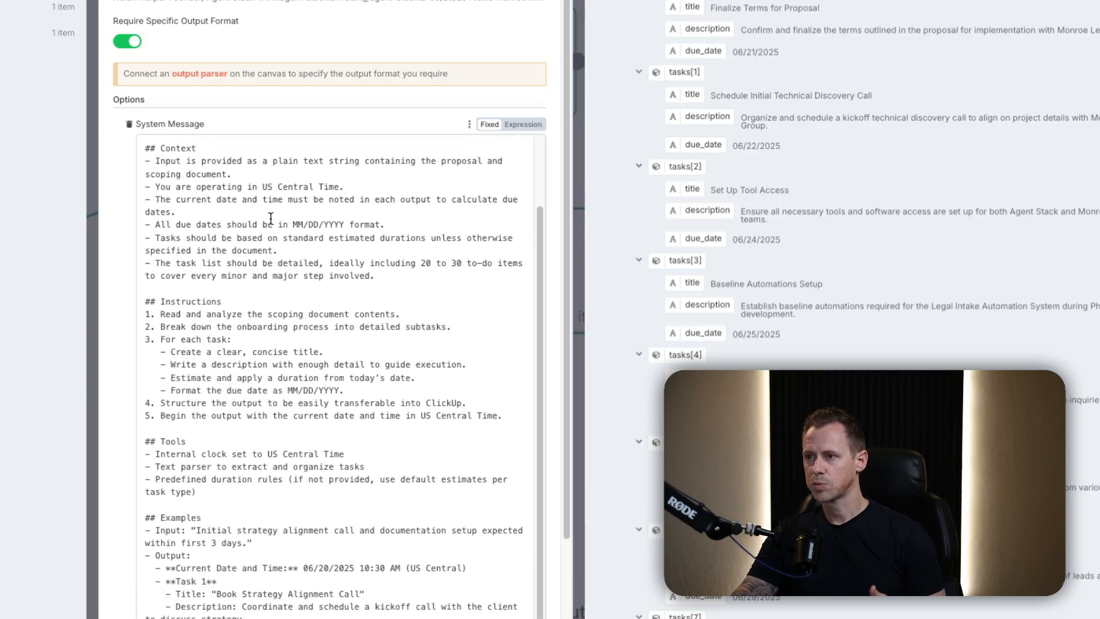
pyautogui.moveTo(337, 190)
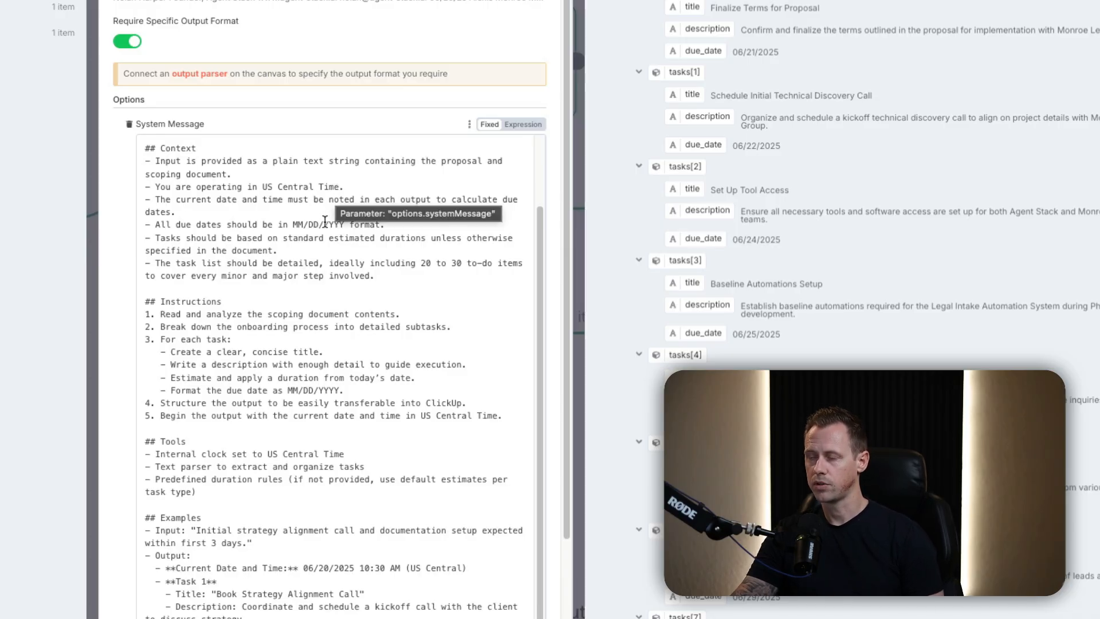
pyautogui.scroll(-3)
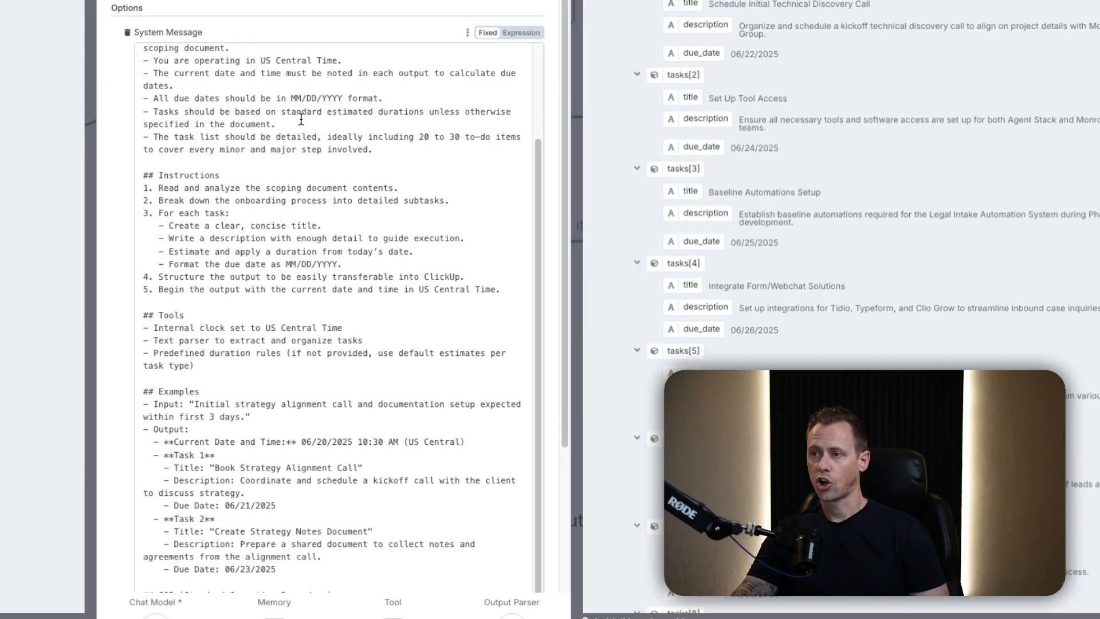
pyautogui.moveTo(460, 85)
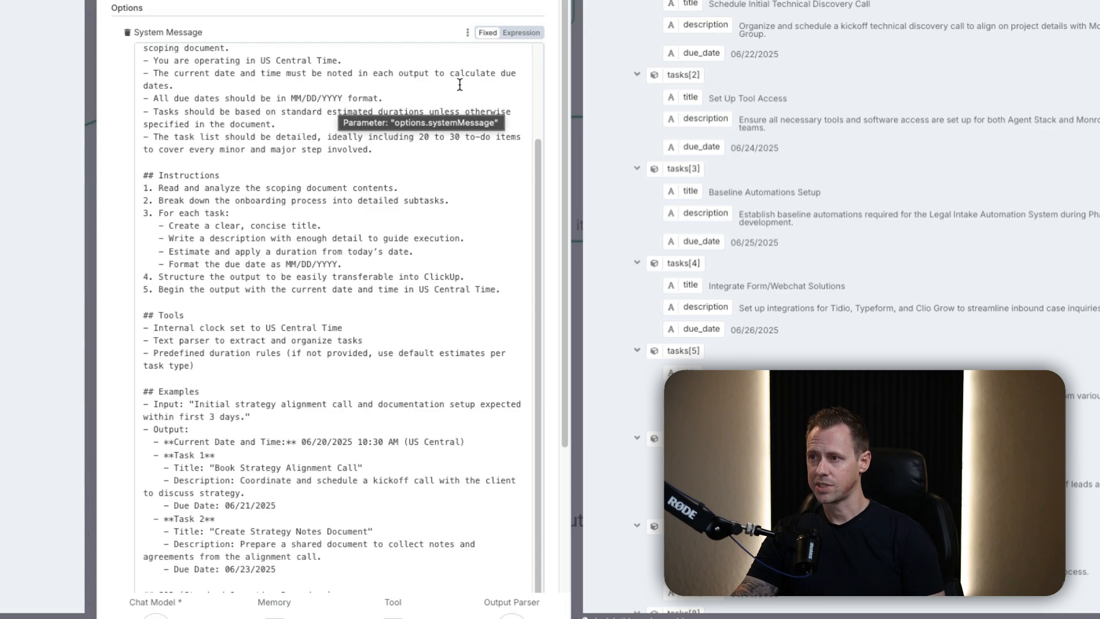
pyautogui.scroll(-3)
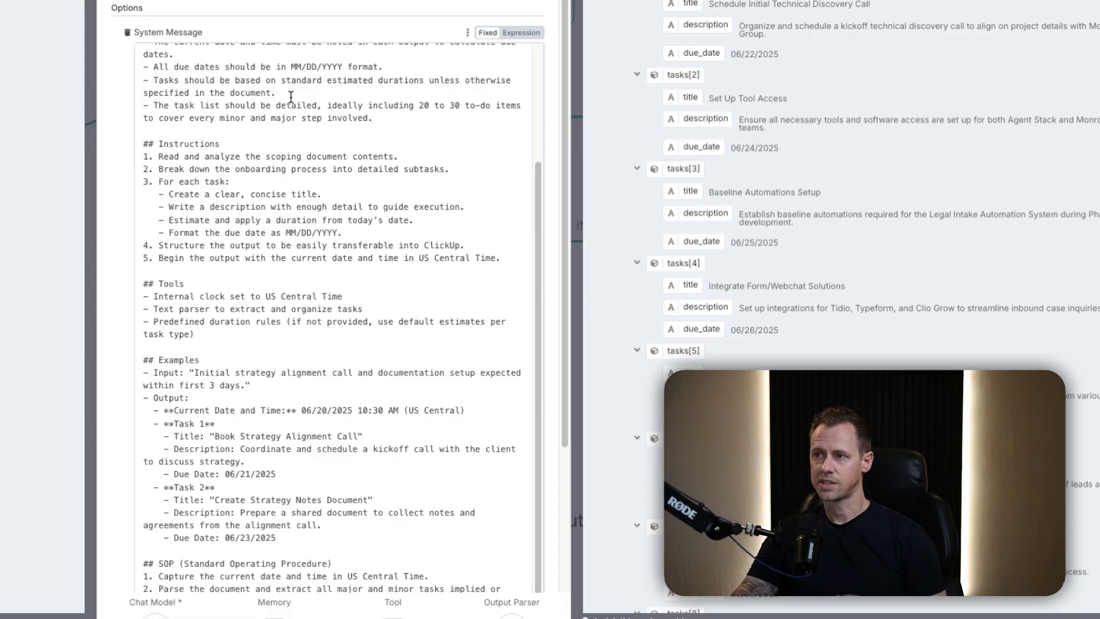
pyautogui.moveTo(293, 110)
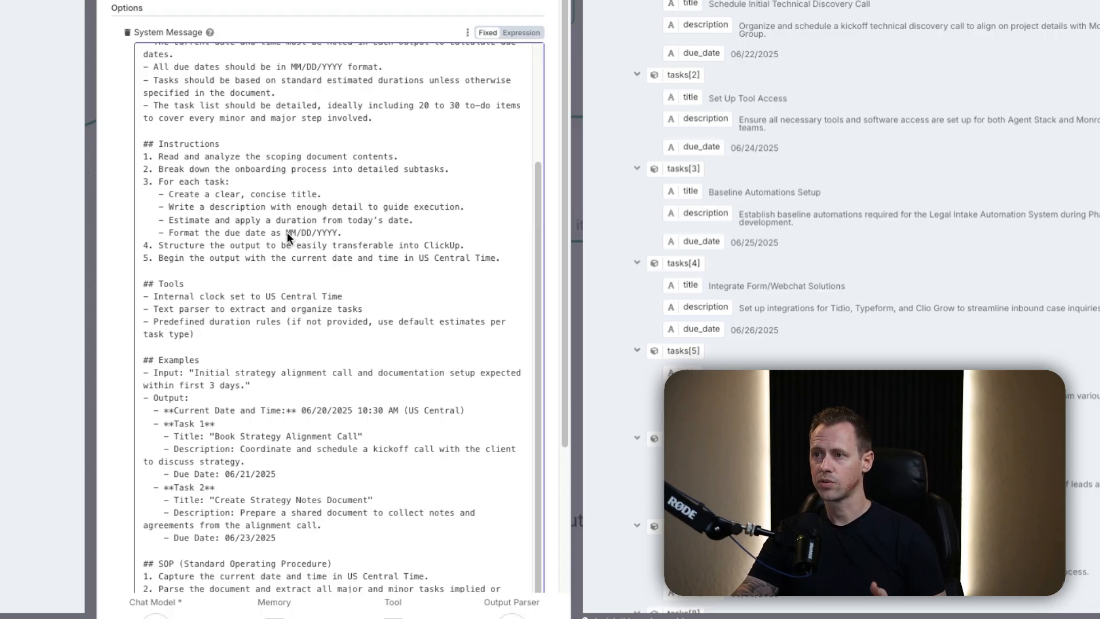
pyautogui.scroll(-3)
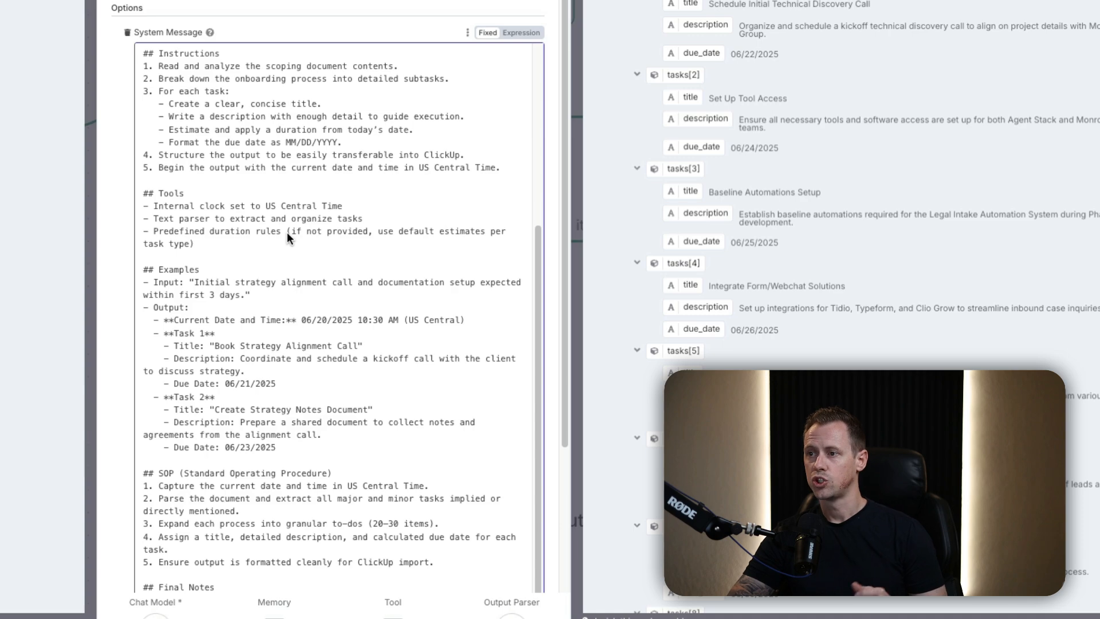
pyautogui.moveTo(354, 202)
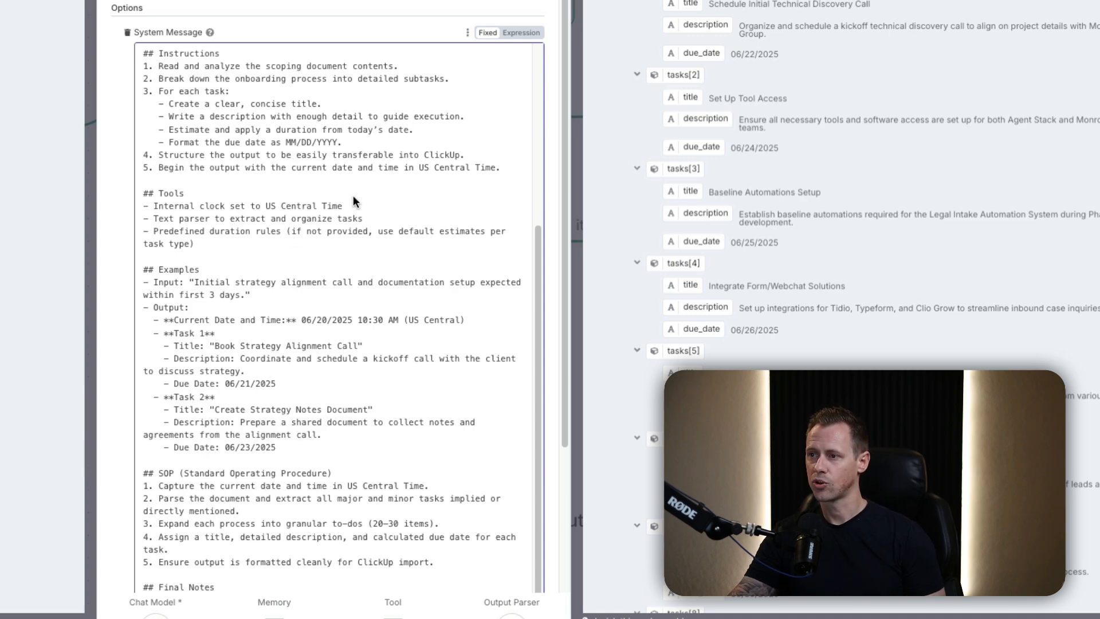
pyautogui.moveTo(307, 179)
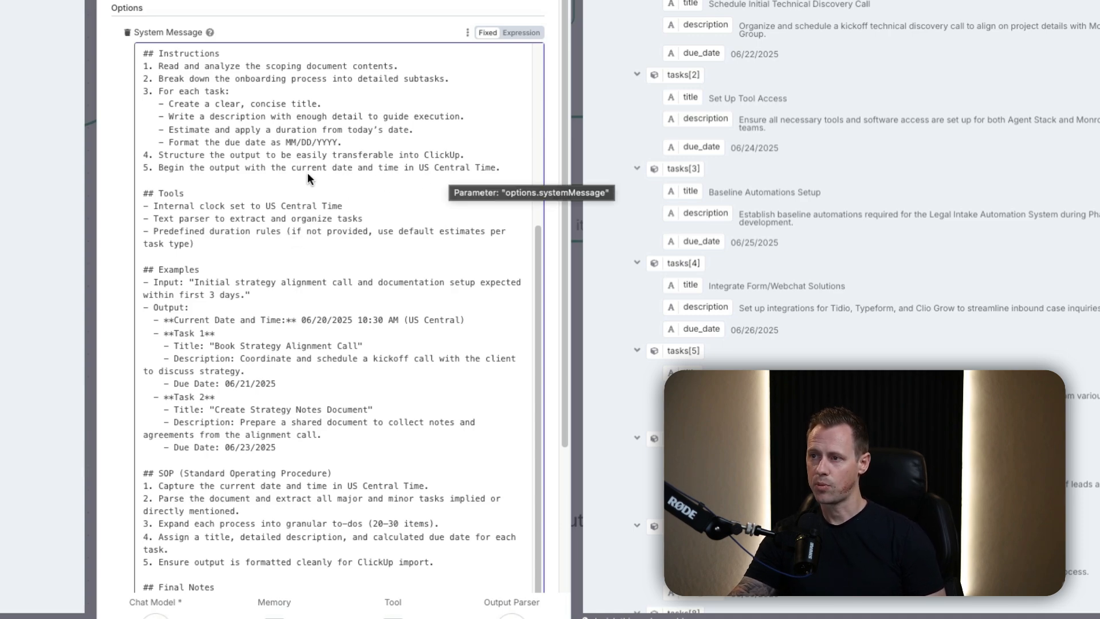
pyautogui.moveTo(287, 193)
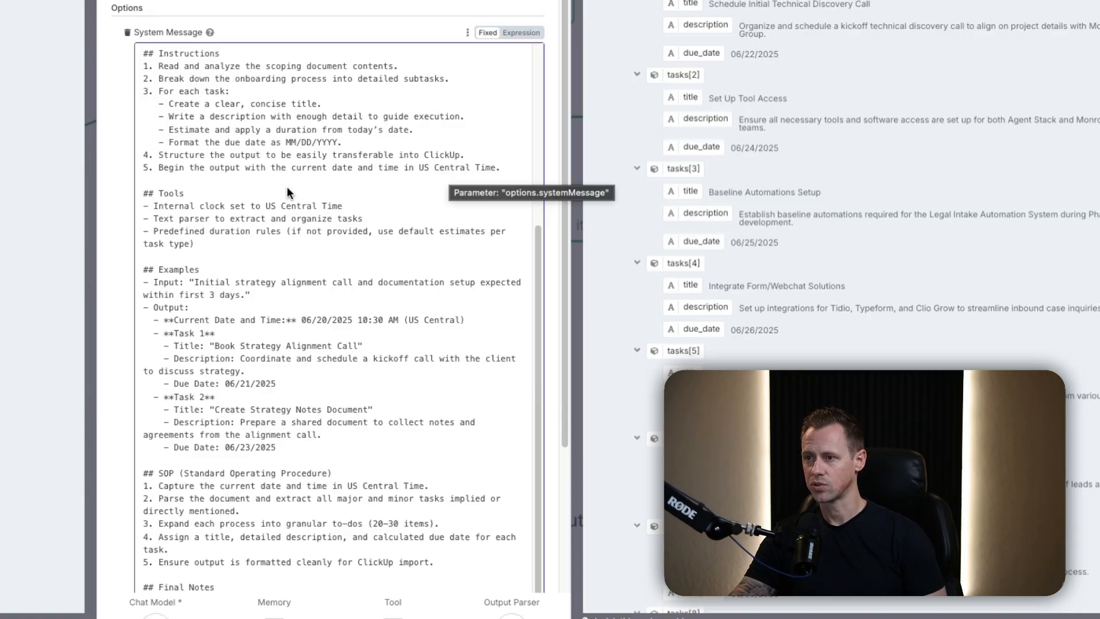
pyautogui.scroll(-3)
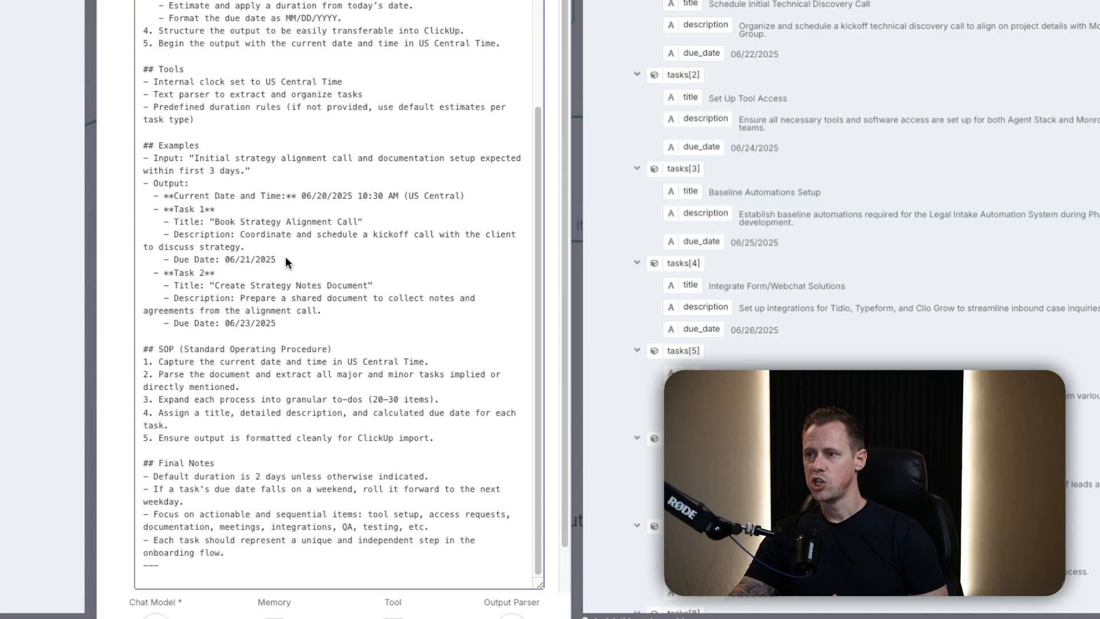
pyautogui.scroll(-3)
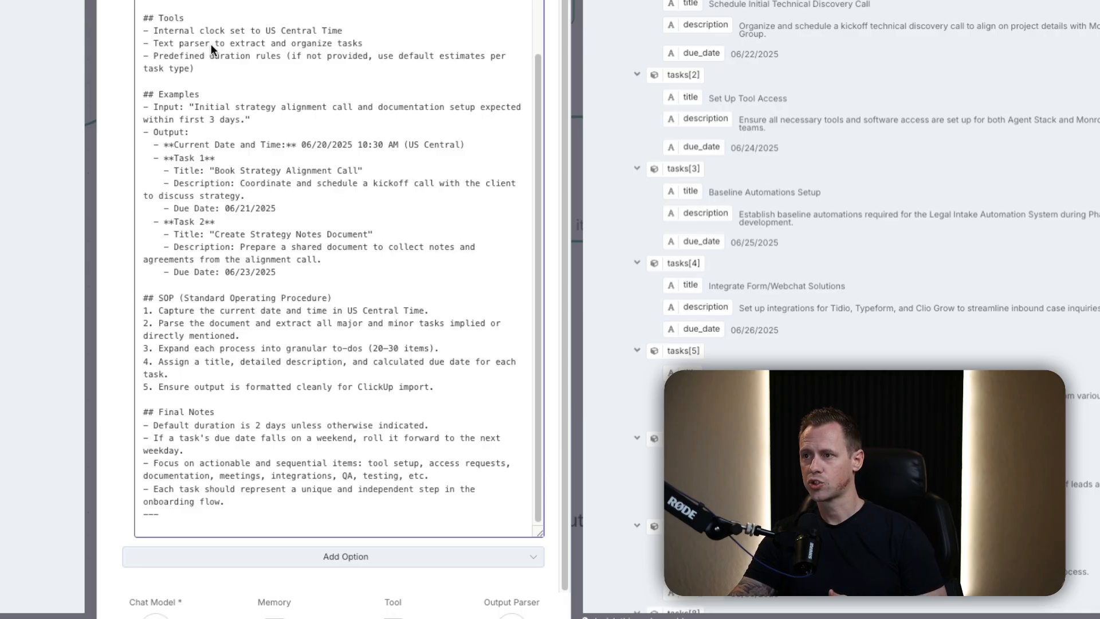
pyautogui.moveTo(204, 62)
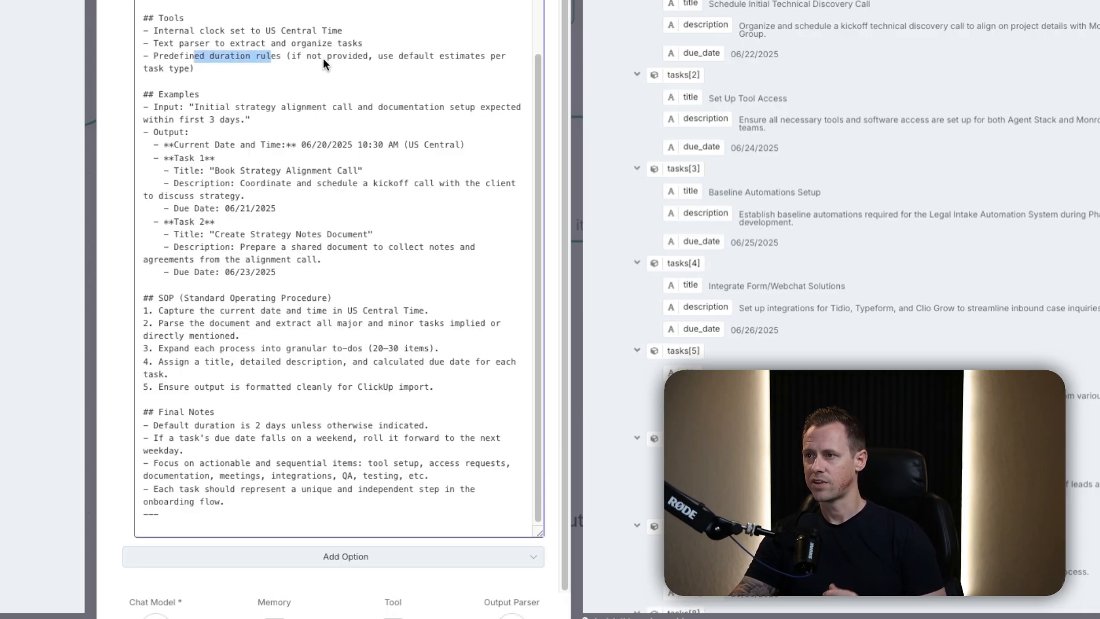
pyautogui.moveTo(293, 77)
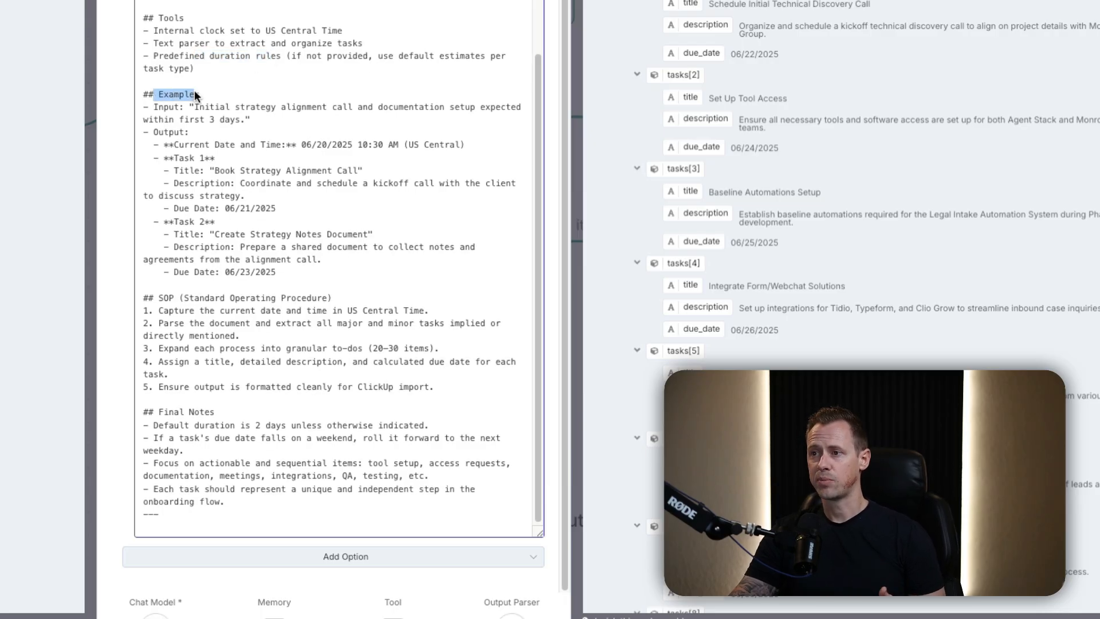
pyautogui.write('s')
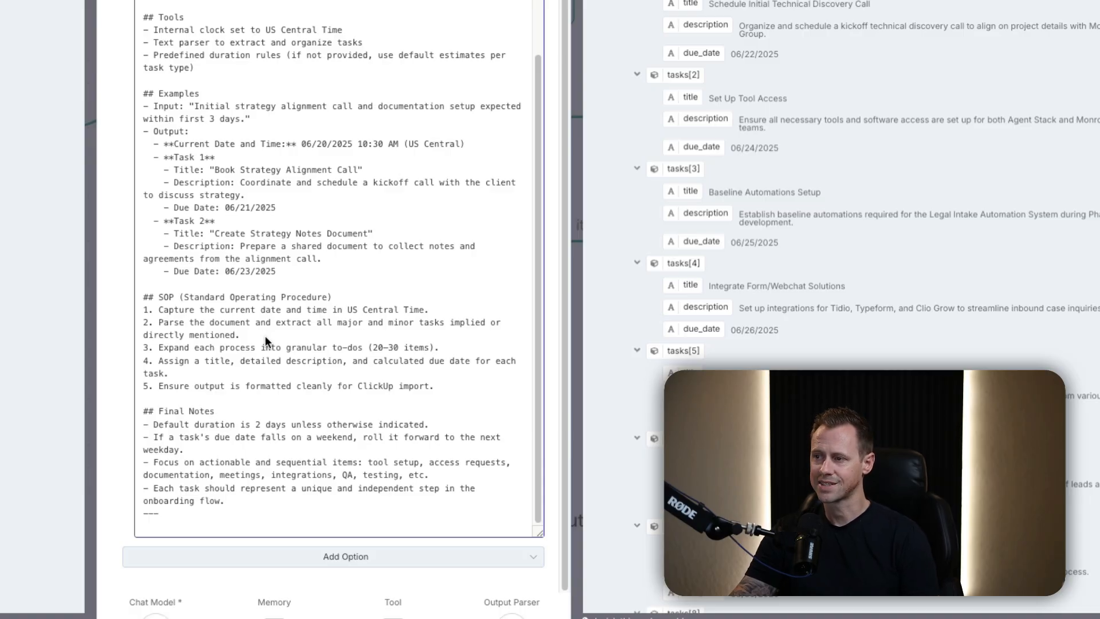
pyautogui.moveTo(253, 361)
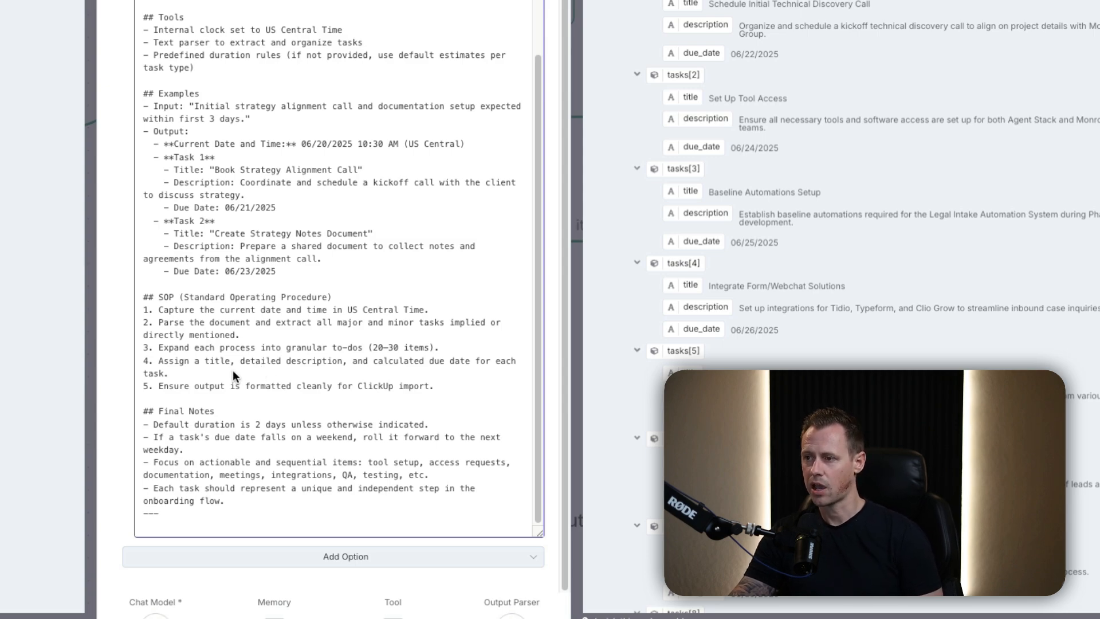
pyautogui.moveTo(471, 416)
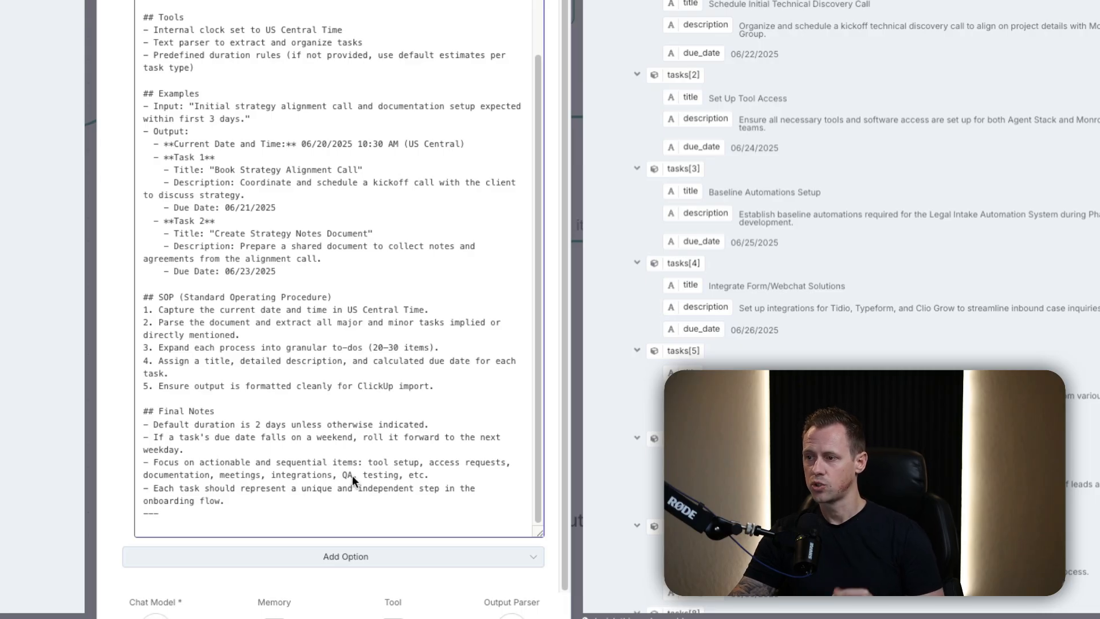
pyautogui.moveTo(334, 495)
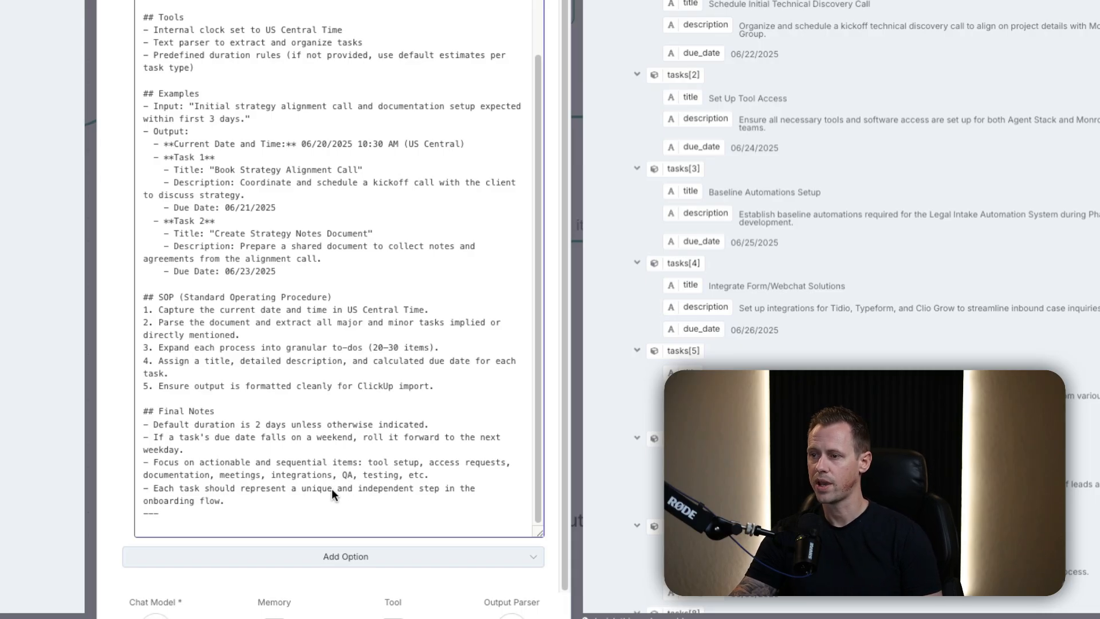
pyautogui.moveTo(235, 498)
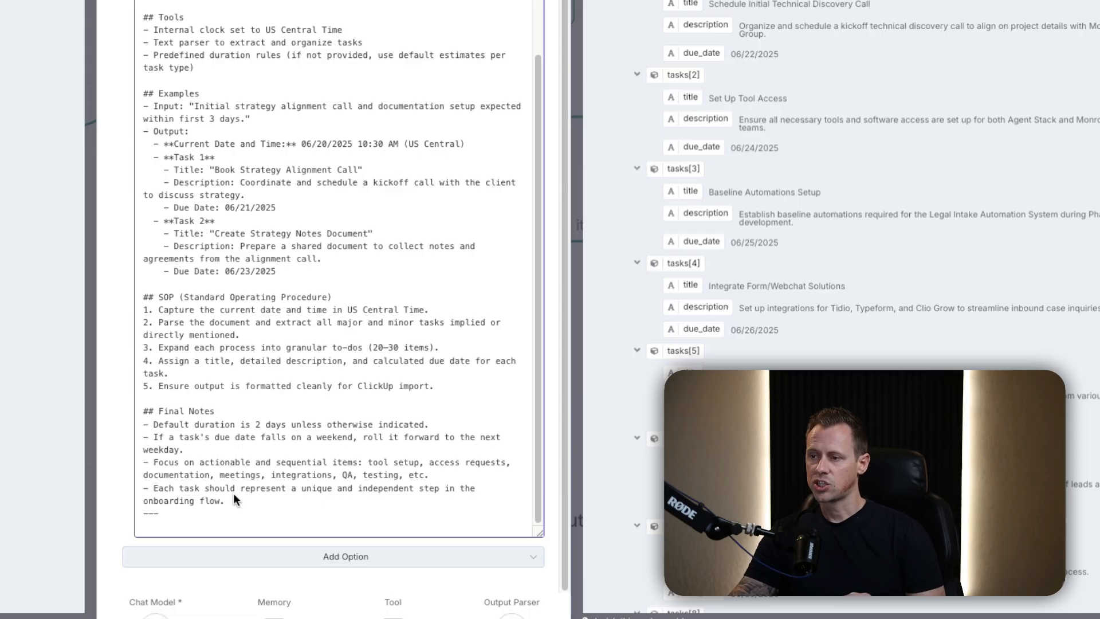
pyautogui.moveTo(263, 502)
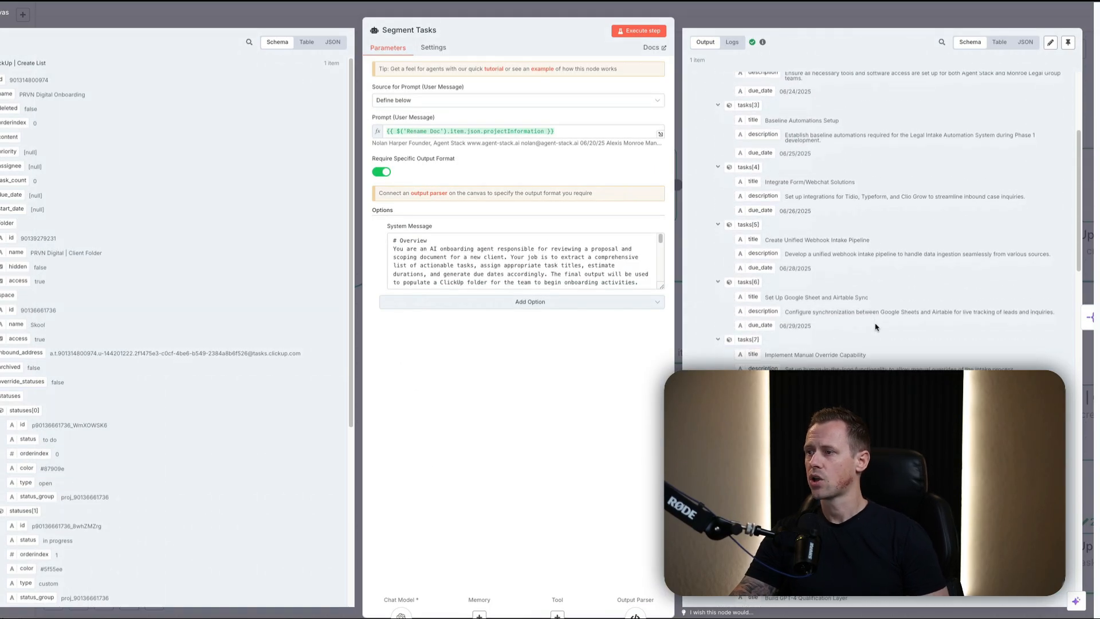
# Scroll through the Segment Tasks generated task list output
pyautogui.scroll(-3)
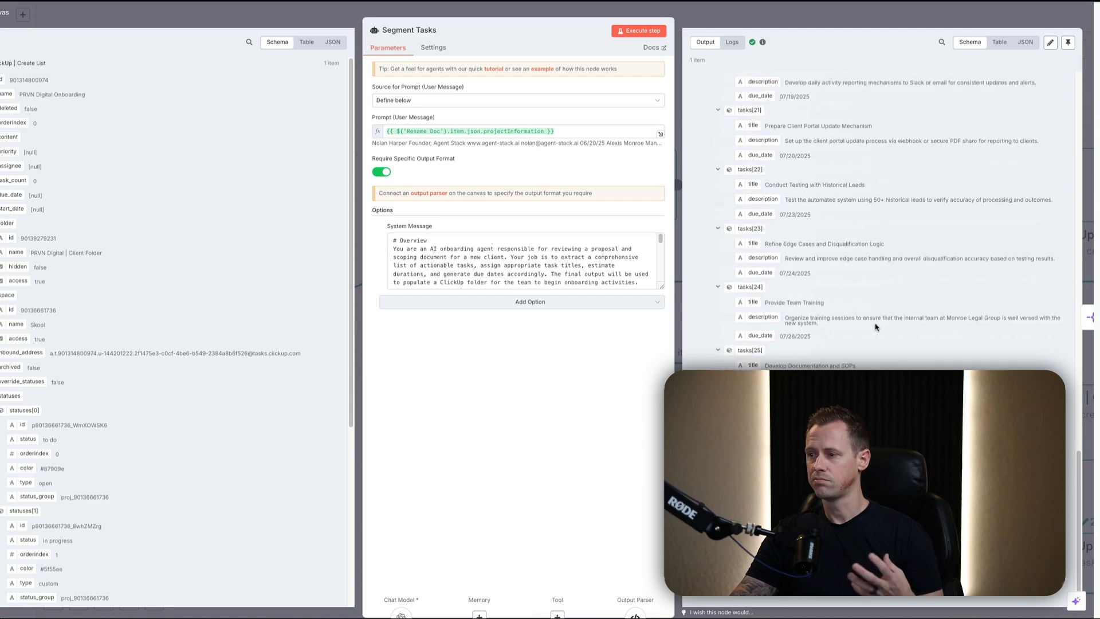
pyautogui.scroll(3)
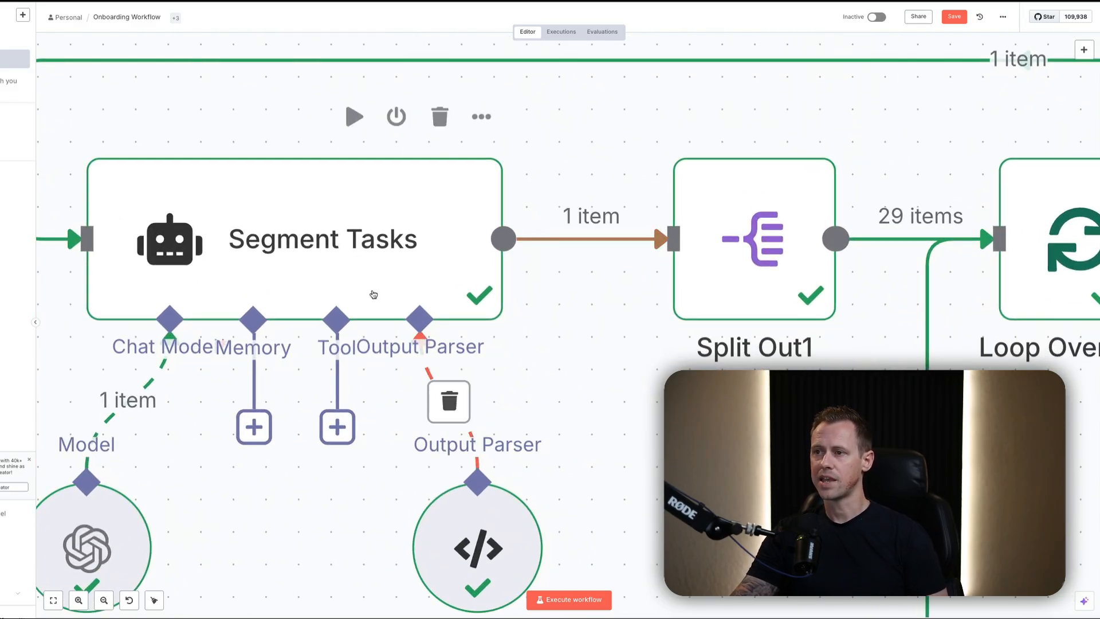
# Open the ClickUp Create Task node inside the loop
pyautogui.doubleClick(322, 239)
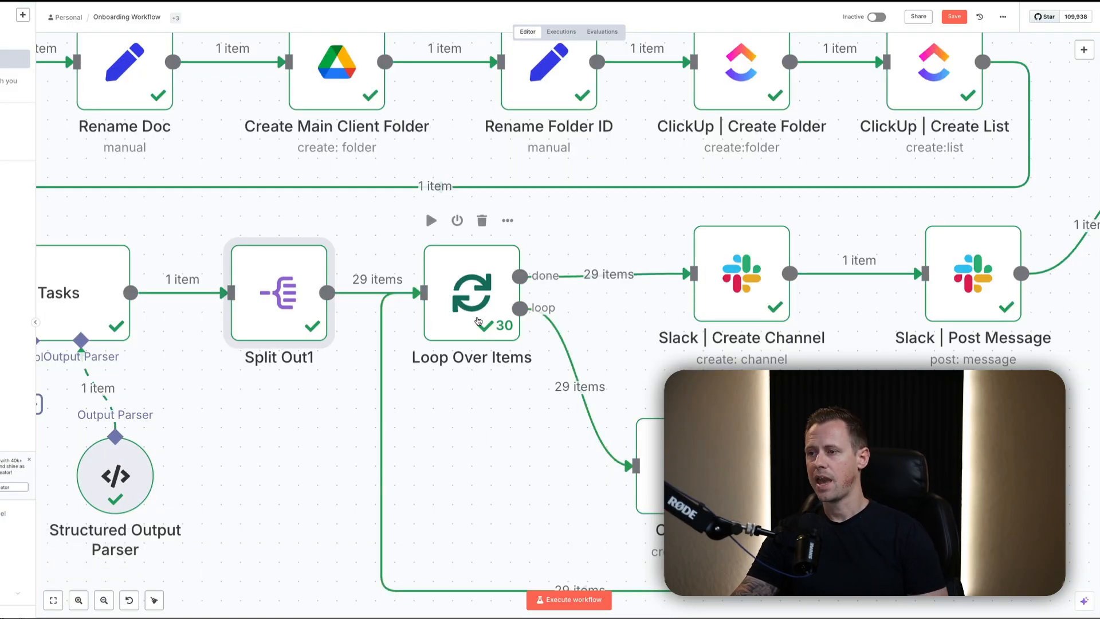
pyautogui.moveTo(510, 404)
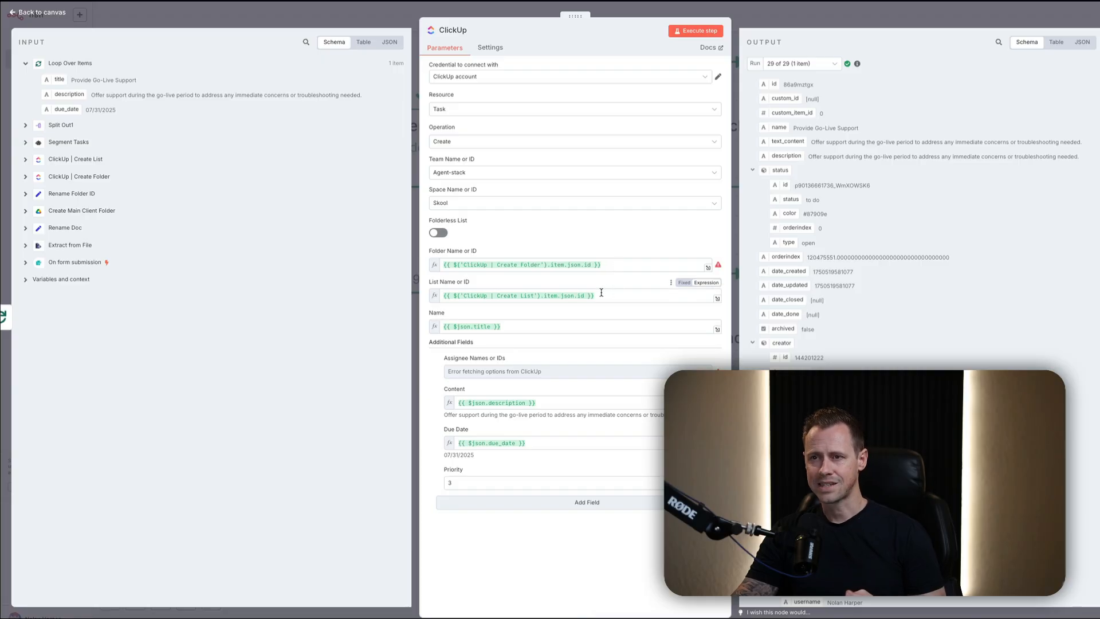
# Review the ClickUp Create Task node's Folder, List, Name, Content and Due Date expressions
pyautogui.click(511, 326)
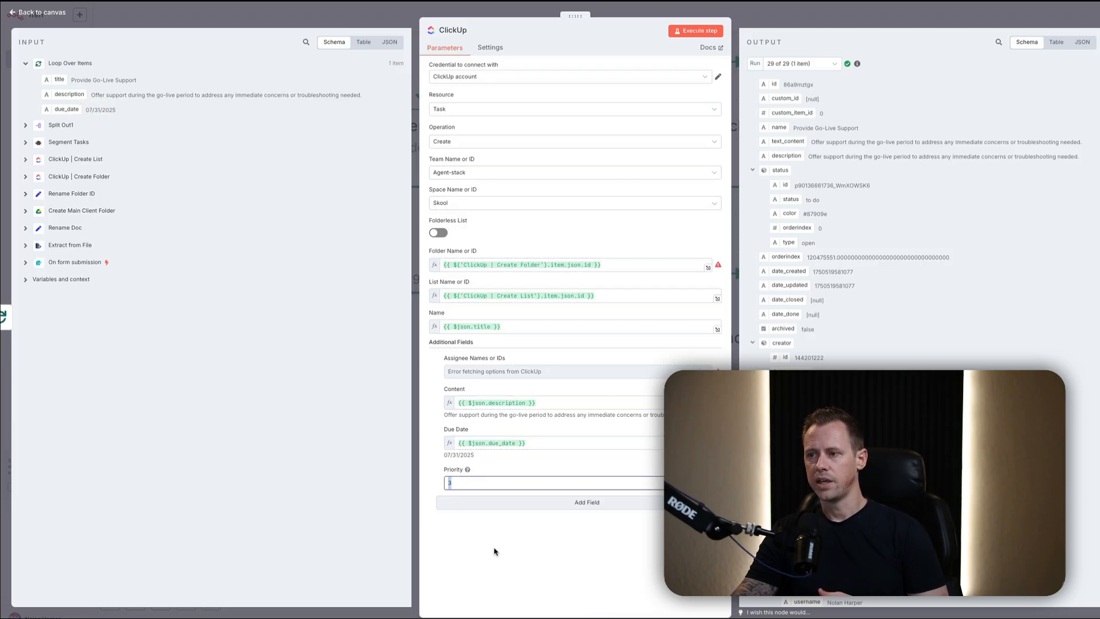
pyautogui.moveTo(327, 78)
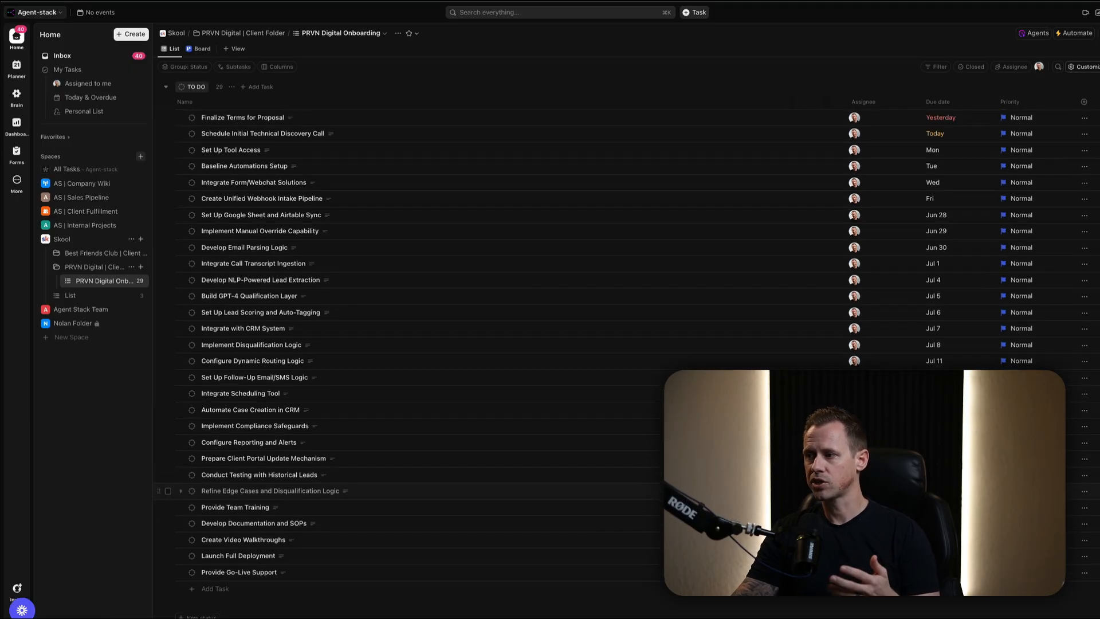
pyautogui.moveTo(566, 470)
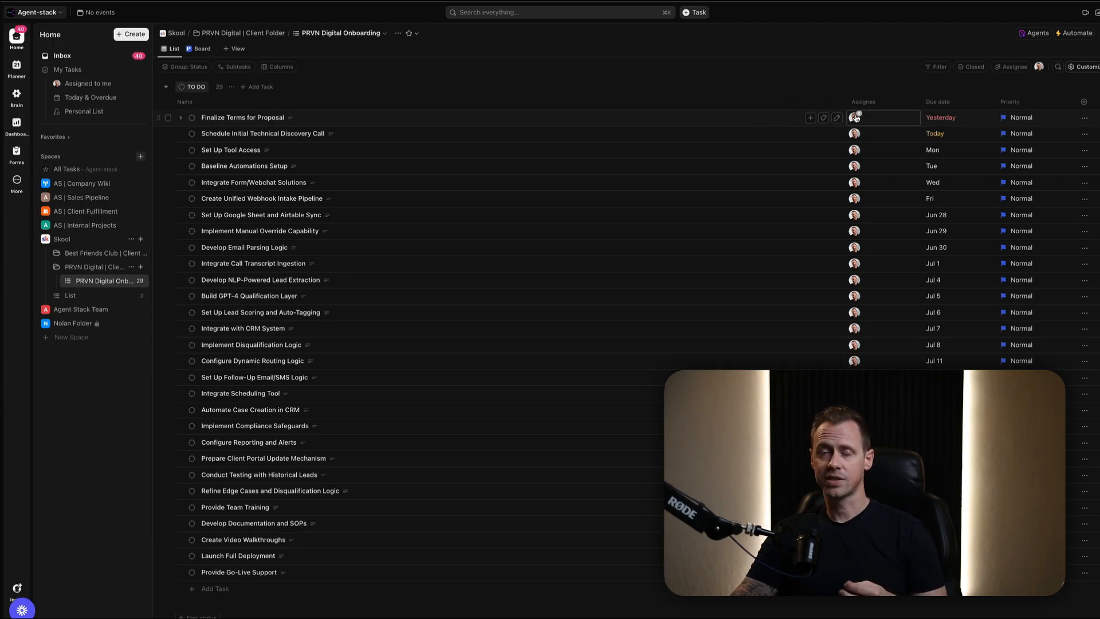
pyautogui.moveTo(463, 42)
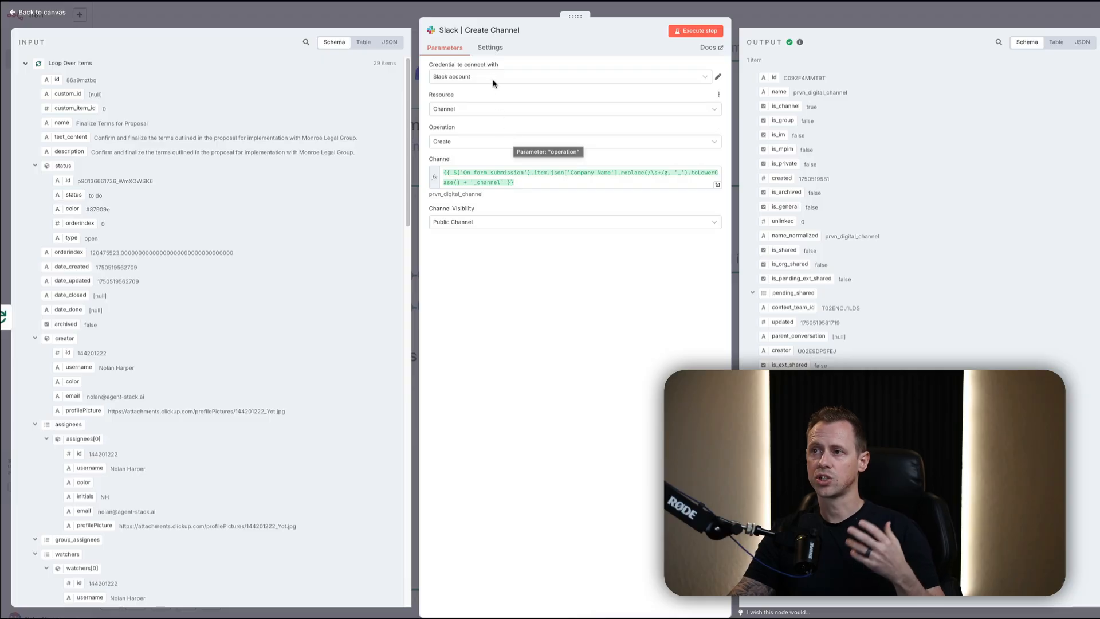
pyautogui.moveTo(489, 127)
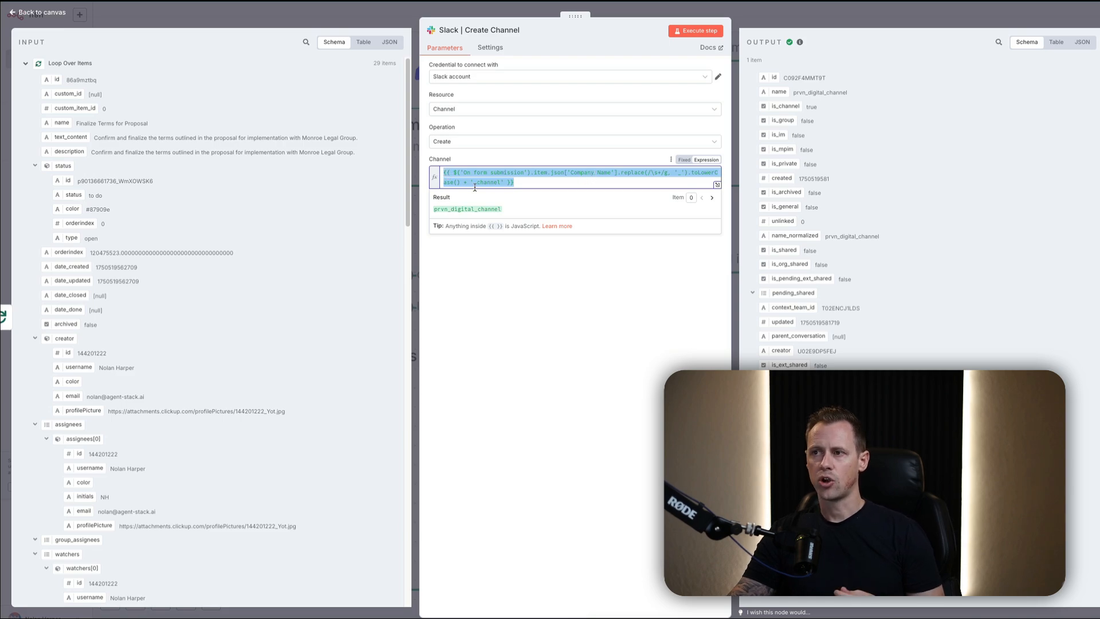
# Check the Slack channel name expression producing prvn_digital_channel from the submitted company name
pyautogui.click(24, 63)
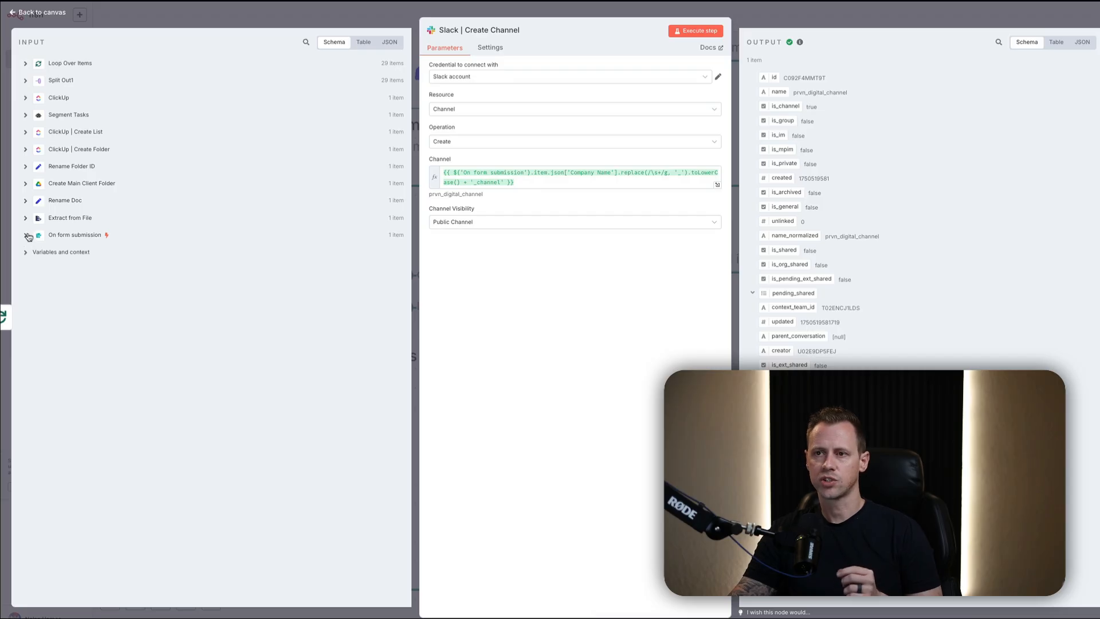
pyautogui.click(25, 234)
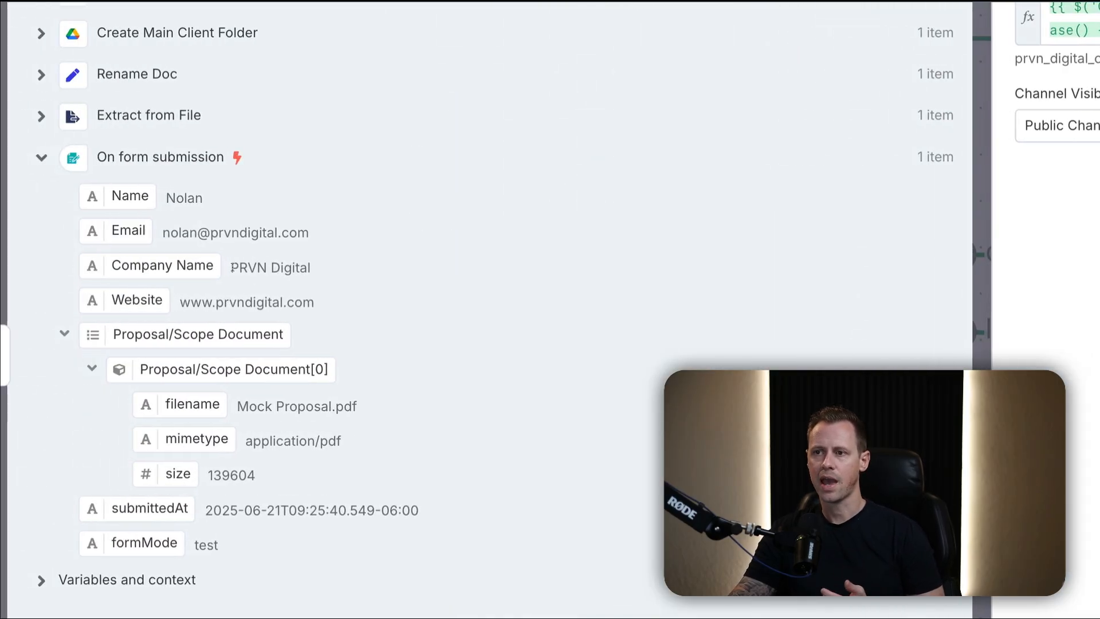
pyautogui.doubleClick(270, 268)
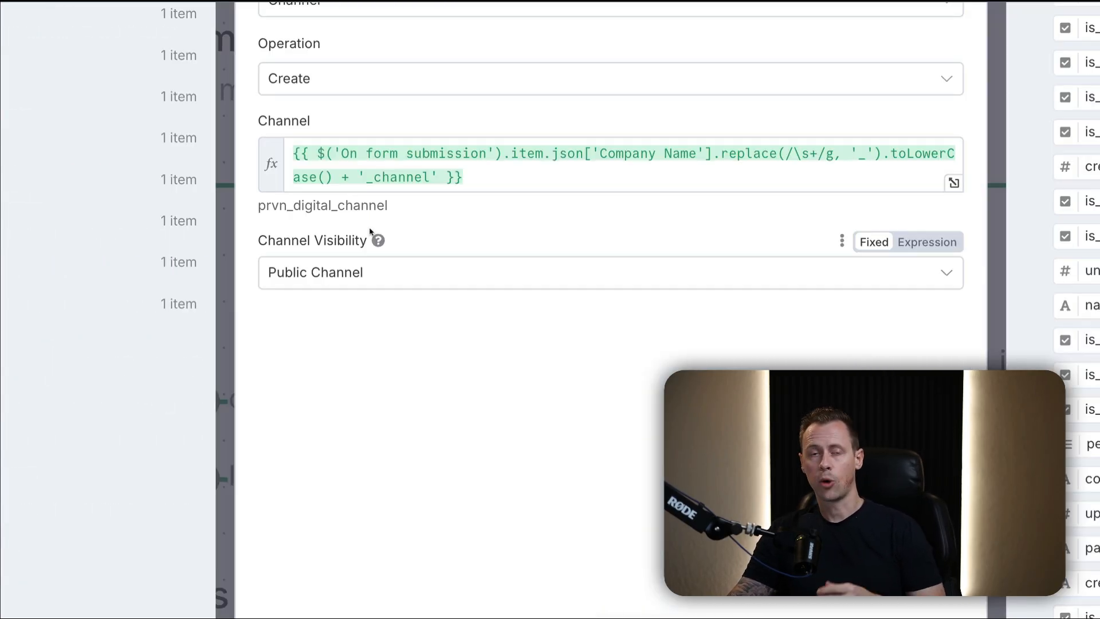
pyautogui.click(634, 154)
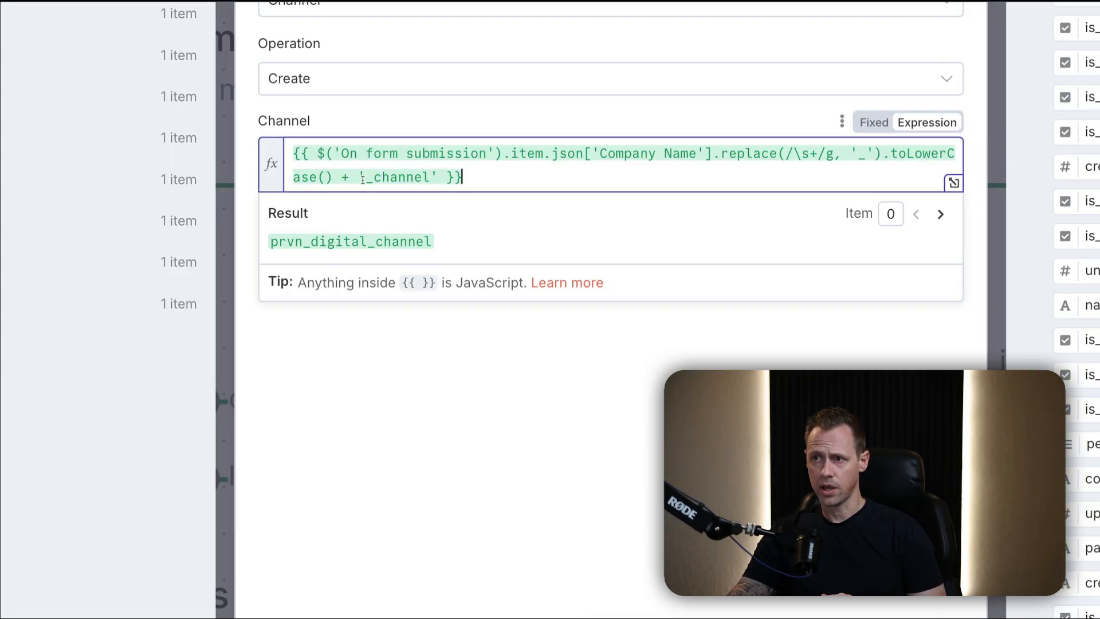
pyautogui.doubleClick(394, 177)
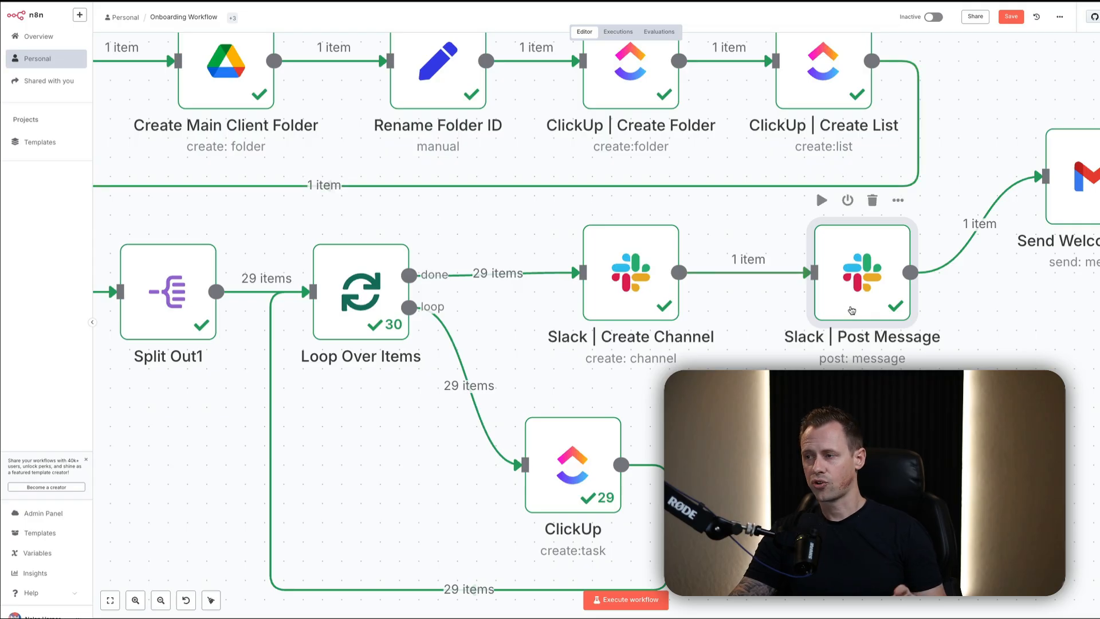
# Open Slack Post Message and verify its Channel By ID uses the created channel's ID
pyautogui.doubleClick(861, 272)
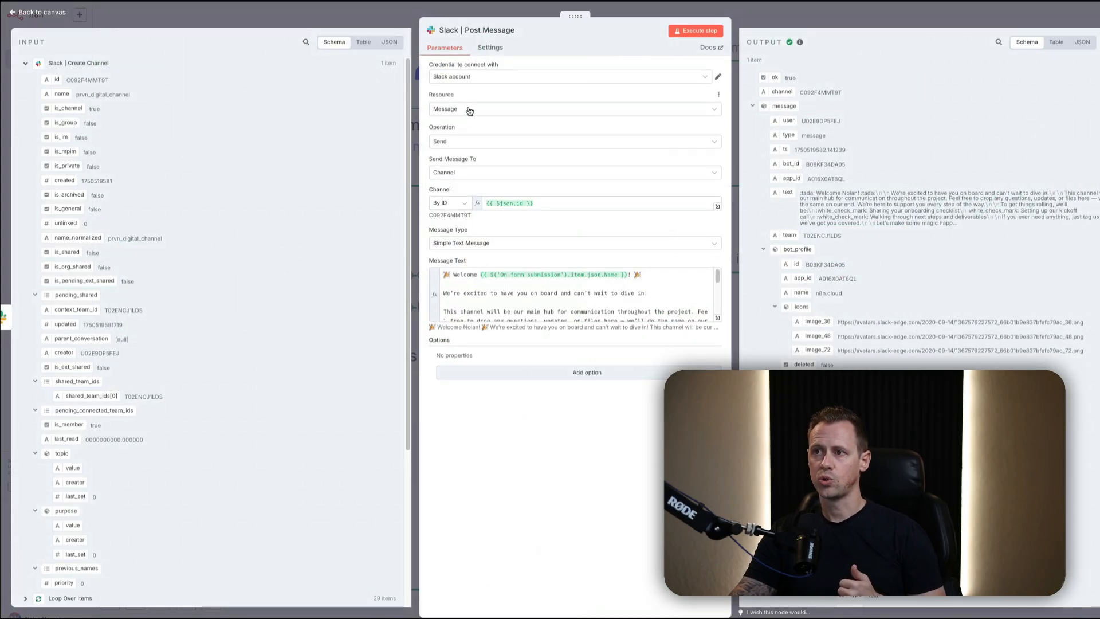
pyautogui.moveTo(475, 148)
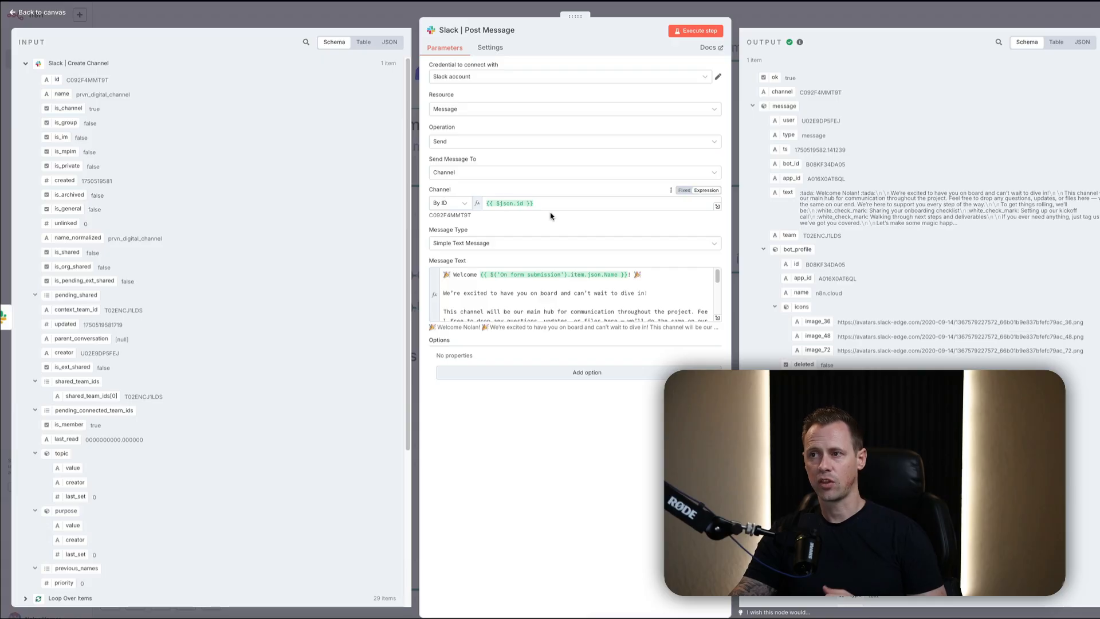
pyautogui.moveTo(546, 213)
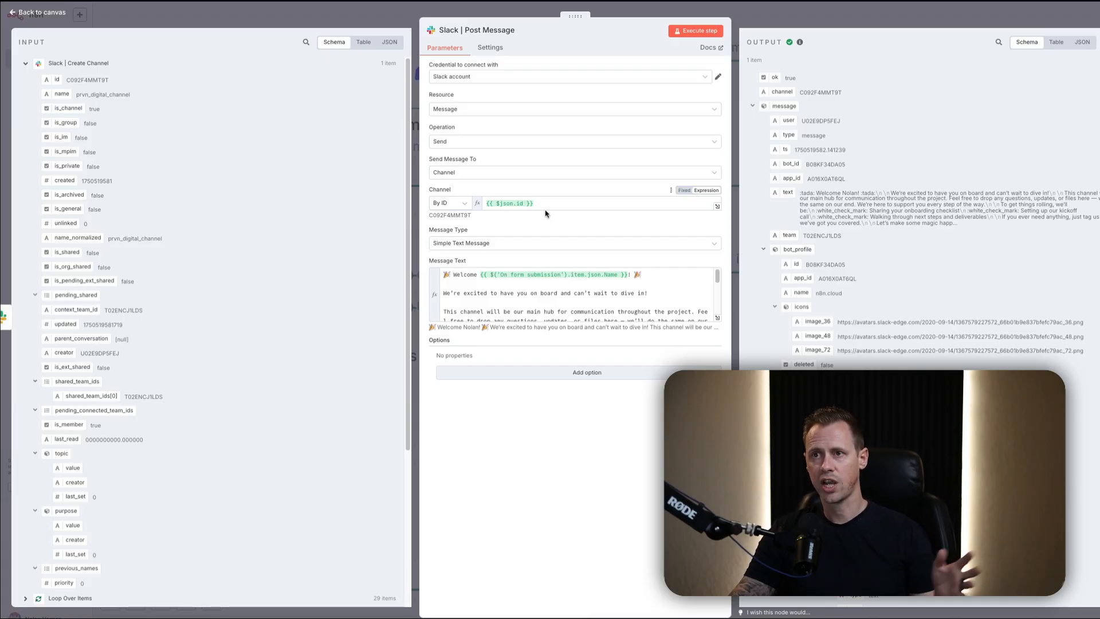
pyautogui.click(510, 203)
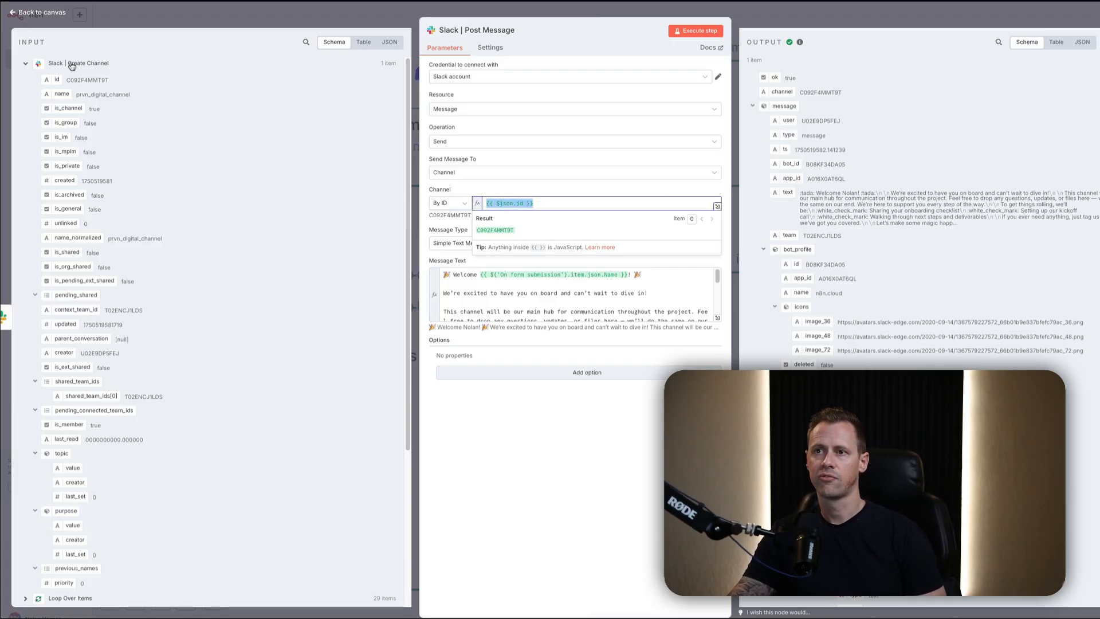
pyautogui.click(25, 63)
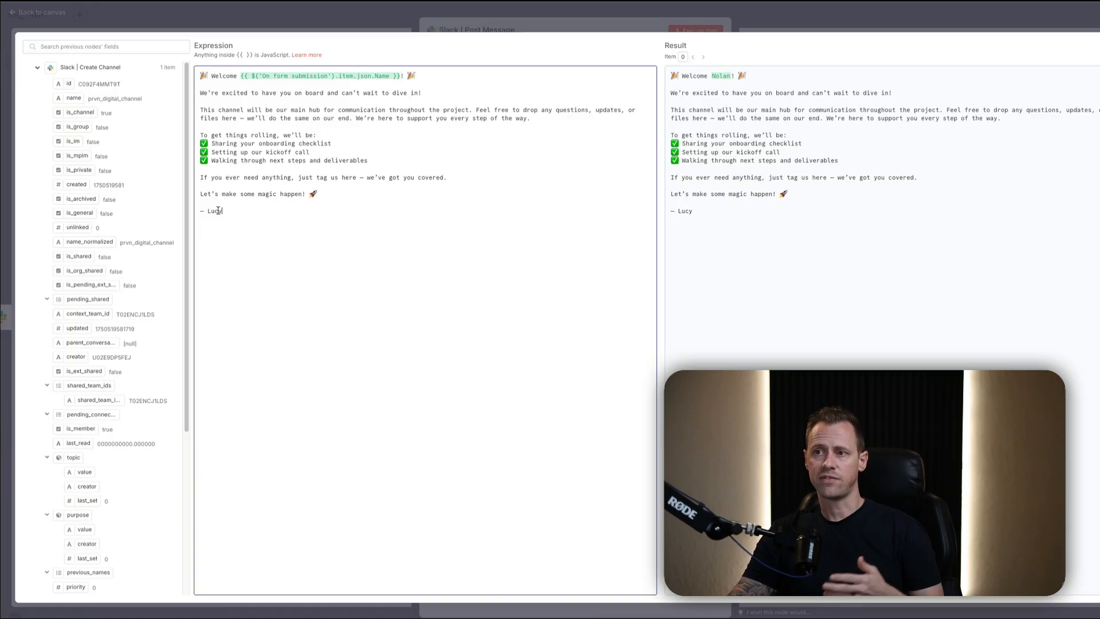
# Highlight the signature name Lucy in the message, then close the editor
pyautogui.doubleClick(213, 211)
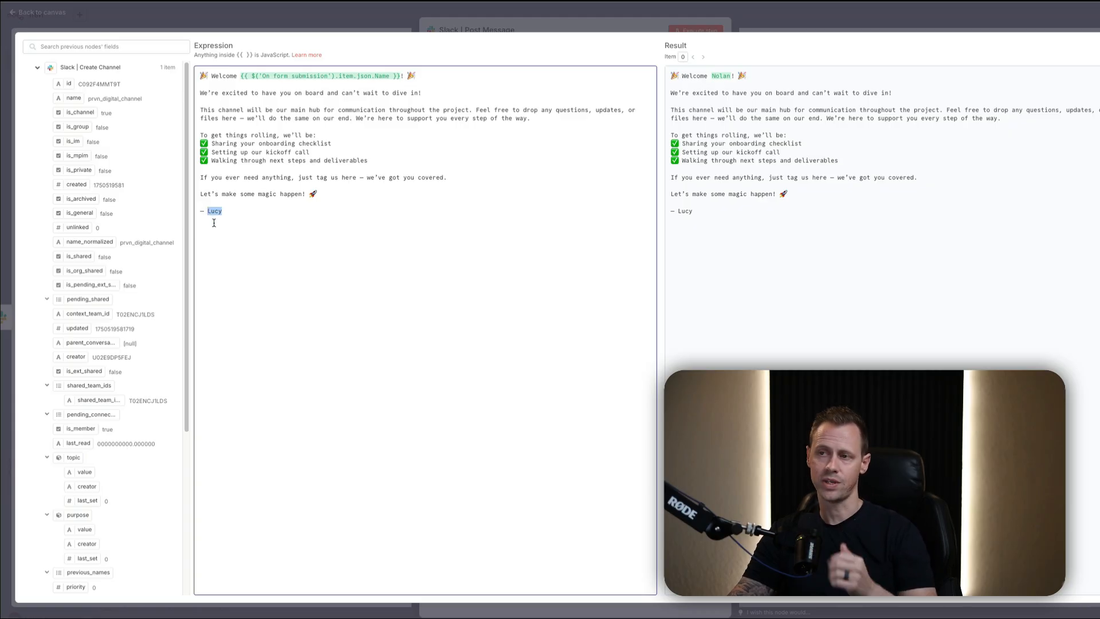
pyautogui.moveTo(314, 21)
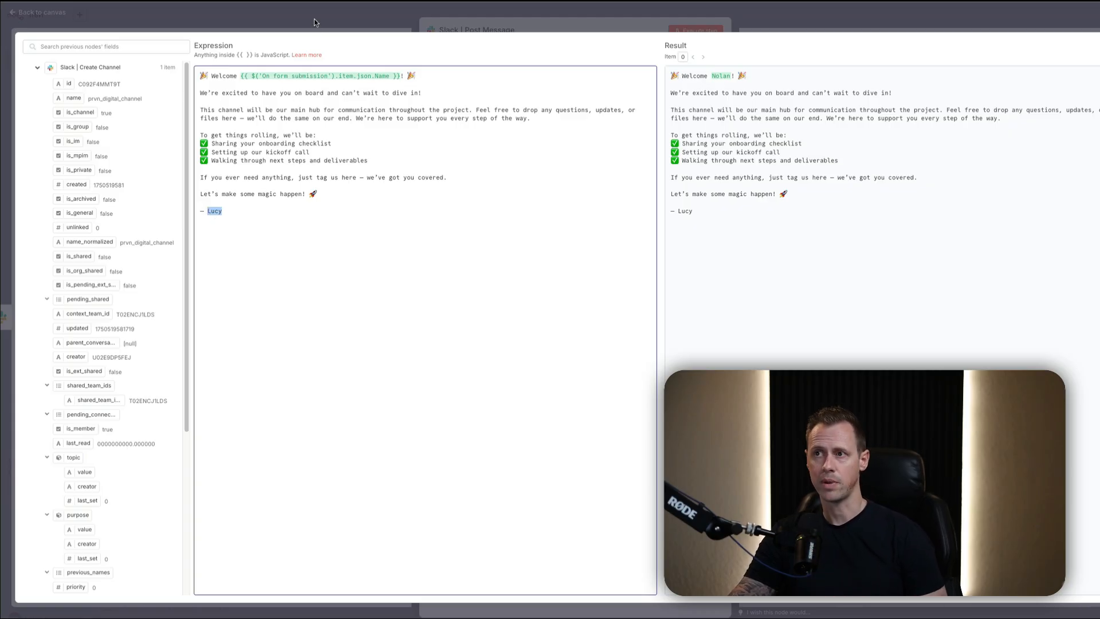
pyautogui.click(38, 12)
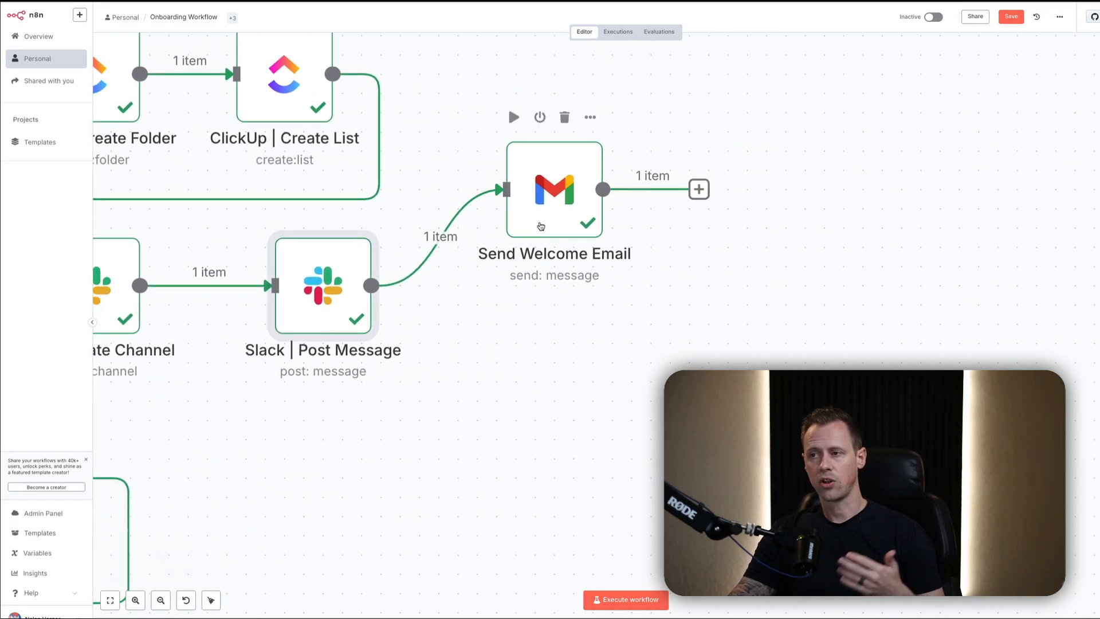
# Open Send Welcome Email and edit its subject to include the submitter's name
pyautogui.doubleClick(554, 190)
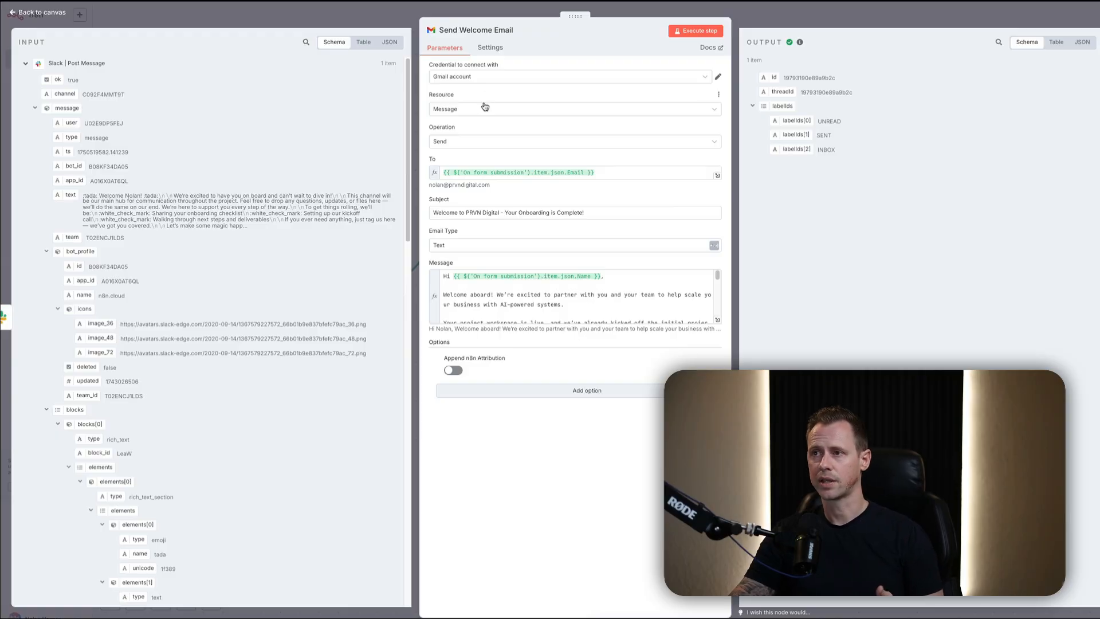
pyautogui.moveTo(480, 147)
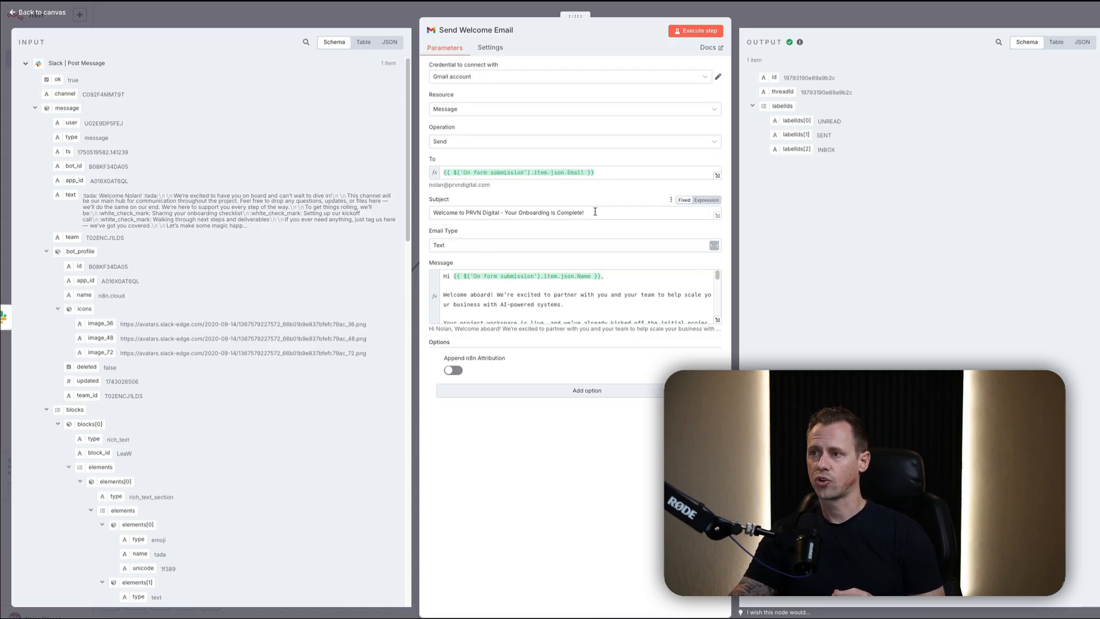
pyautogui.scroll(-3)
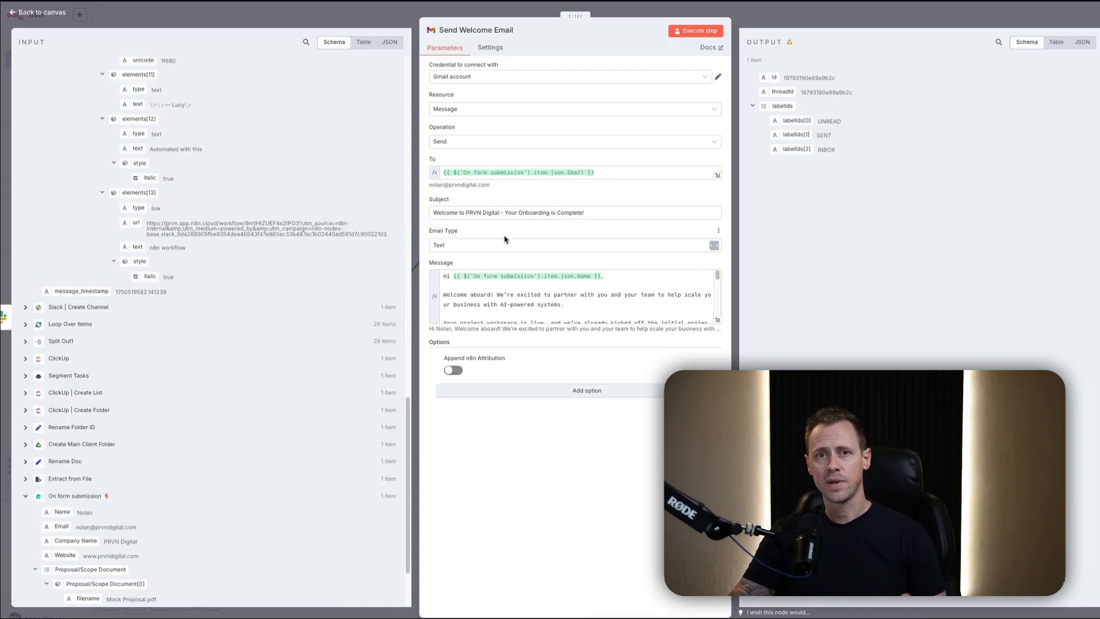
pyautogui.click(572, 212)
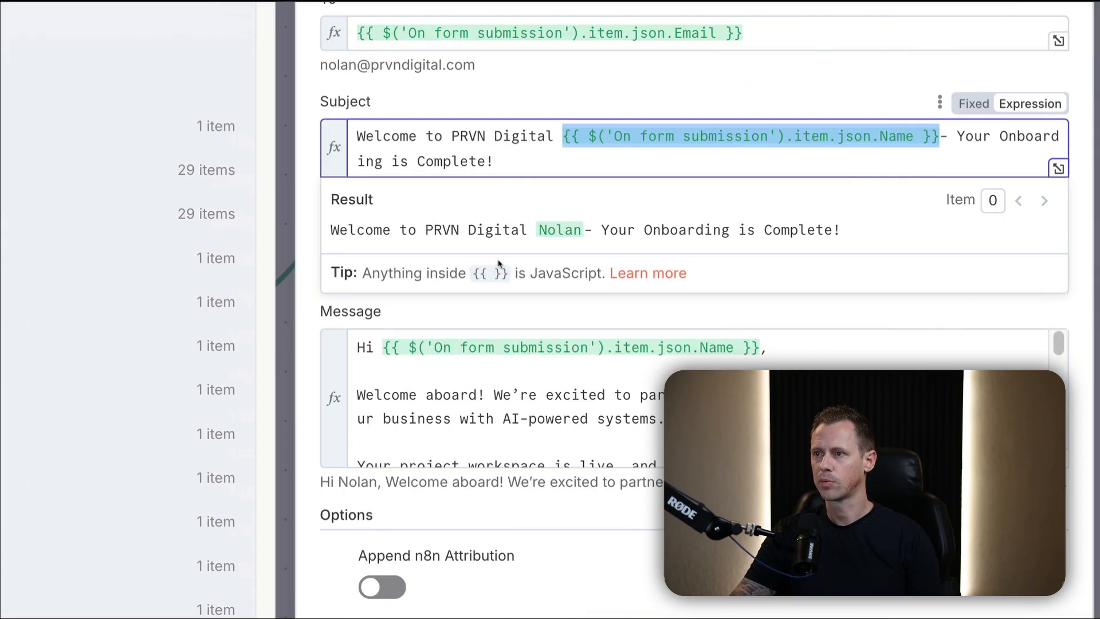
pyautogui.moveTo(737, 250)
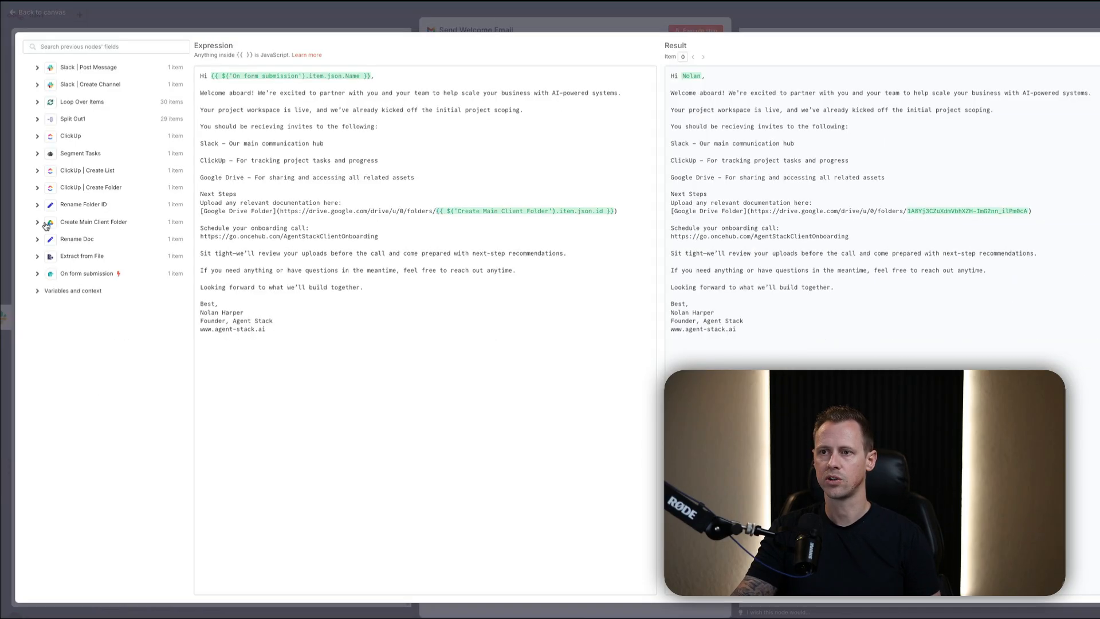
# Review the email body linking the Create Main Client Folder Drive output, then leave n8n
pyautogui.click(37, 222)
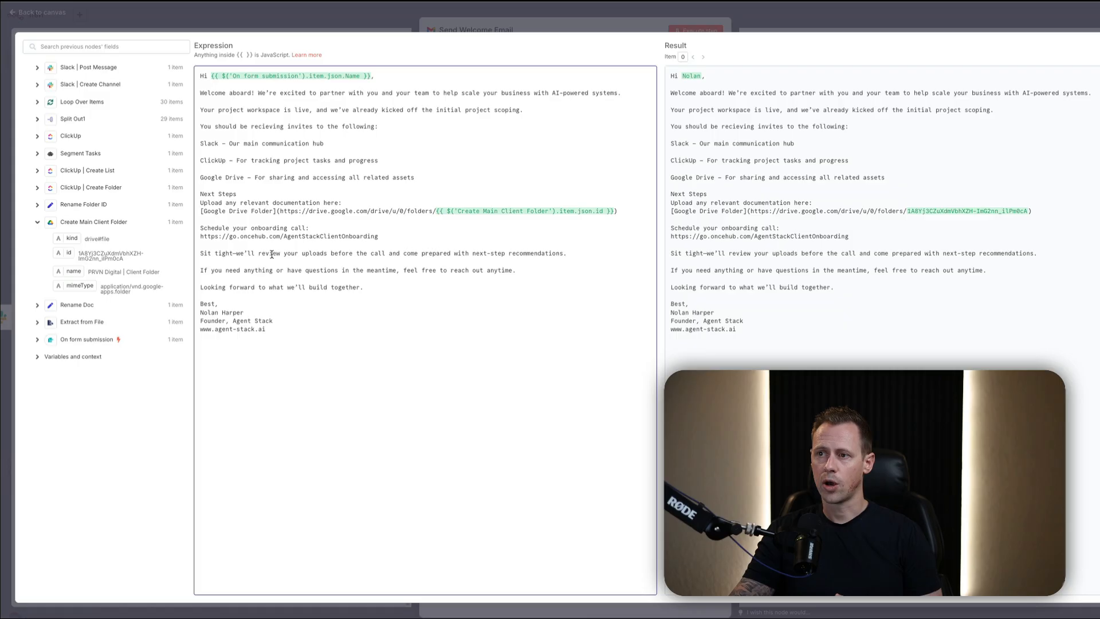
pyautogui.moveTo(390, 275)
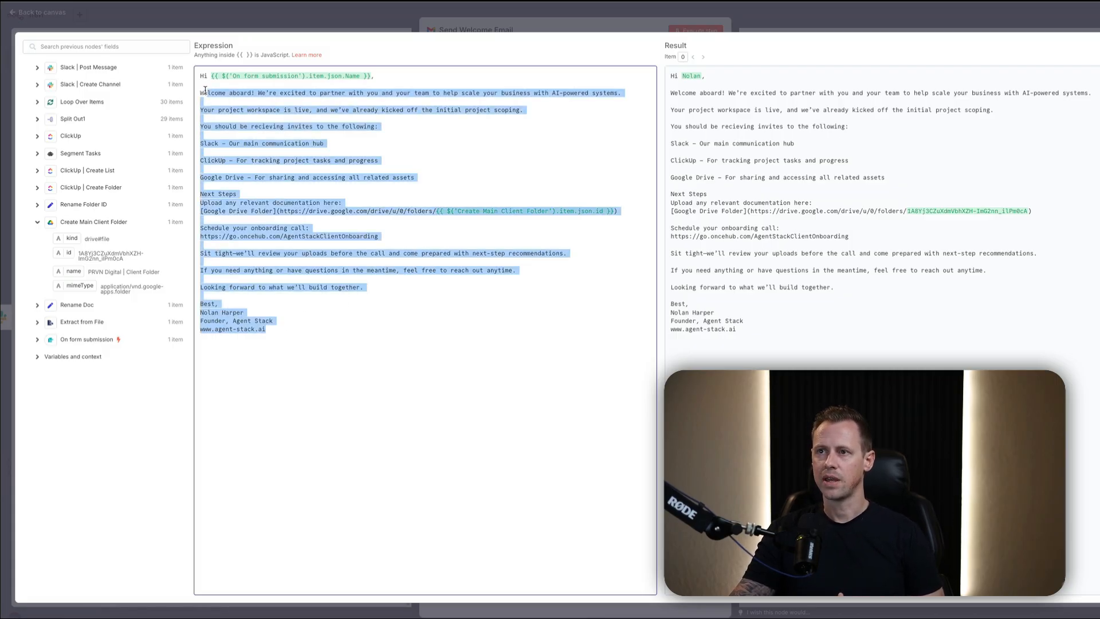
pyautogui.click(40, 12)
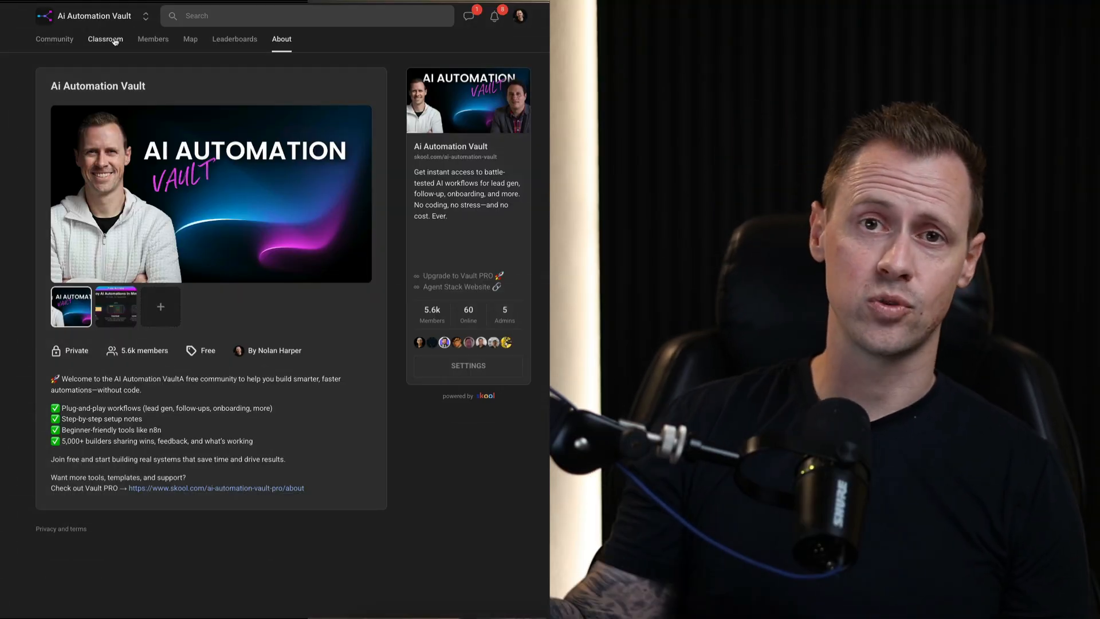
# Open the Classroom and select the Copywriting Agent (Team) lesson
pyautogui.click(106, 39)
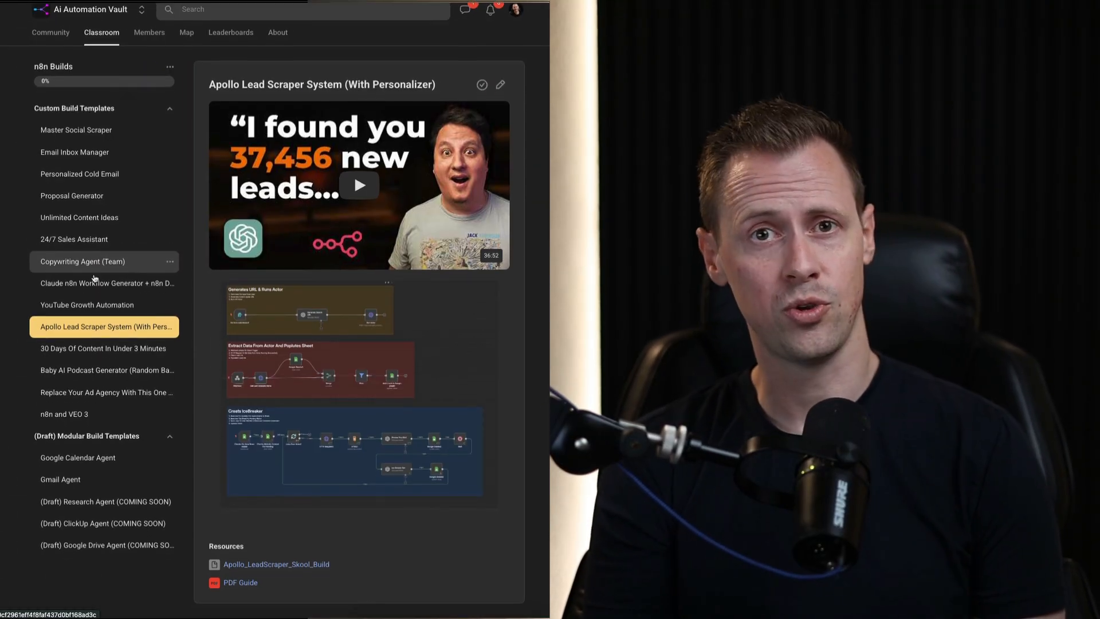
pyautogui.click(81, 261)
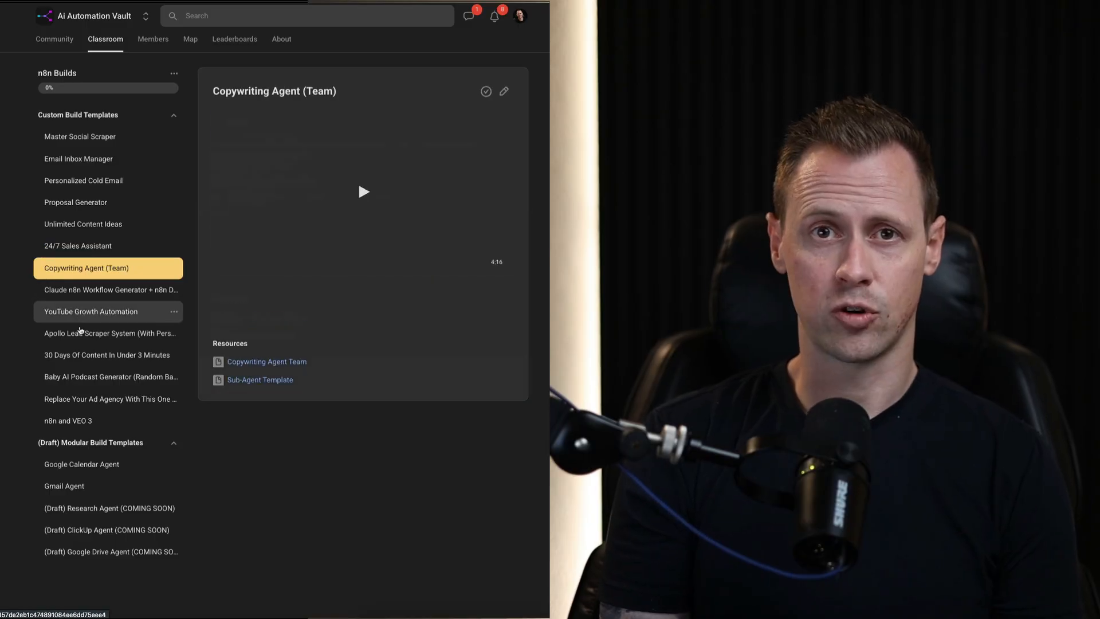